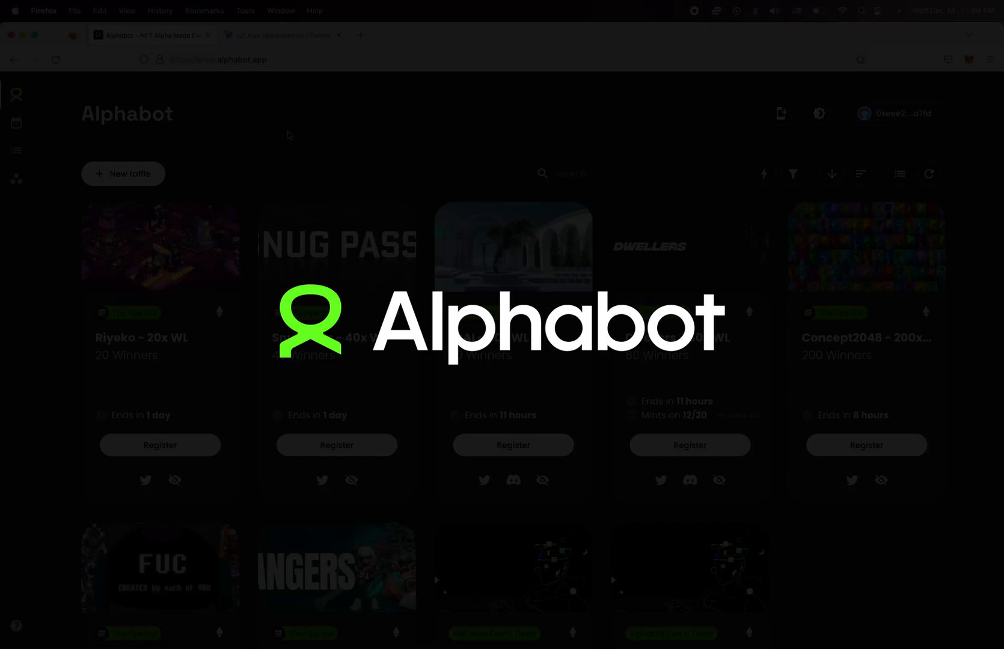
{"action": "mouse_move", "coordinate": [275, 139]}
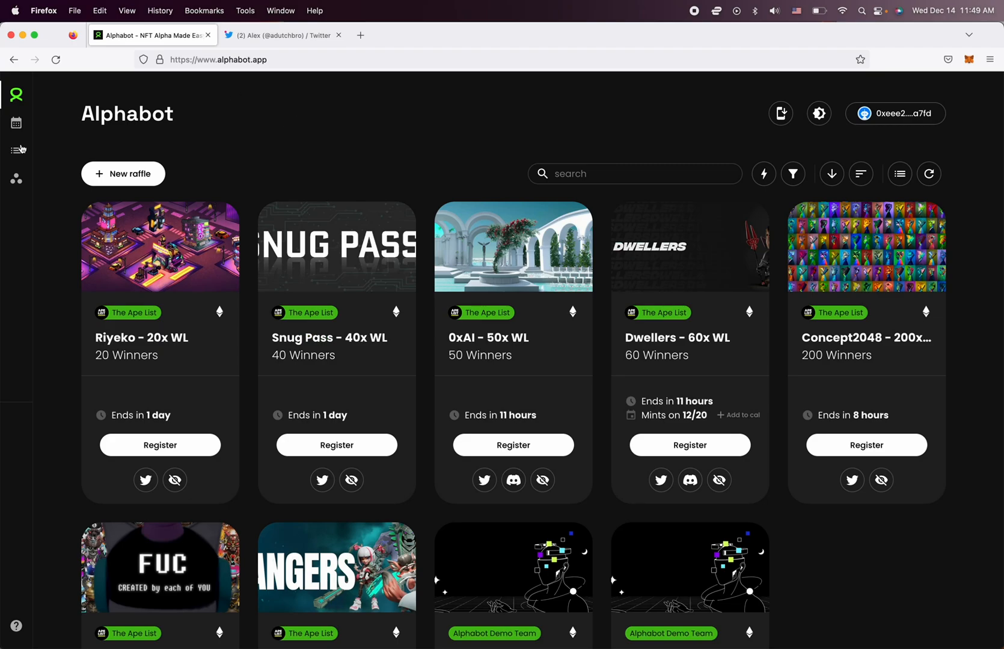
{"action": "mouse_move", "coordinate": [16, 179]}
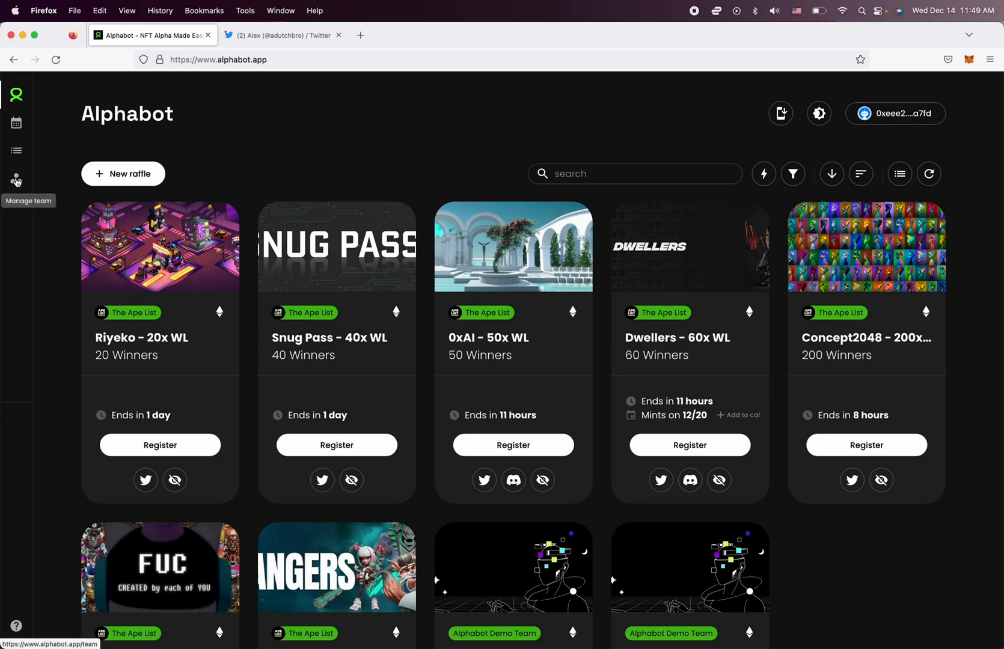
{"action": "mouse_move", "coordinate": [16, 152]}
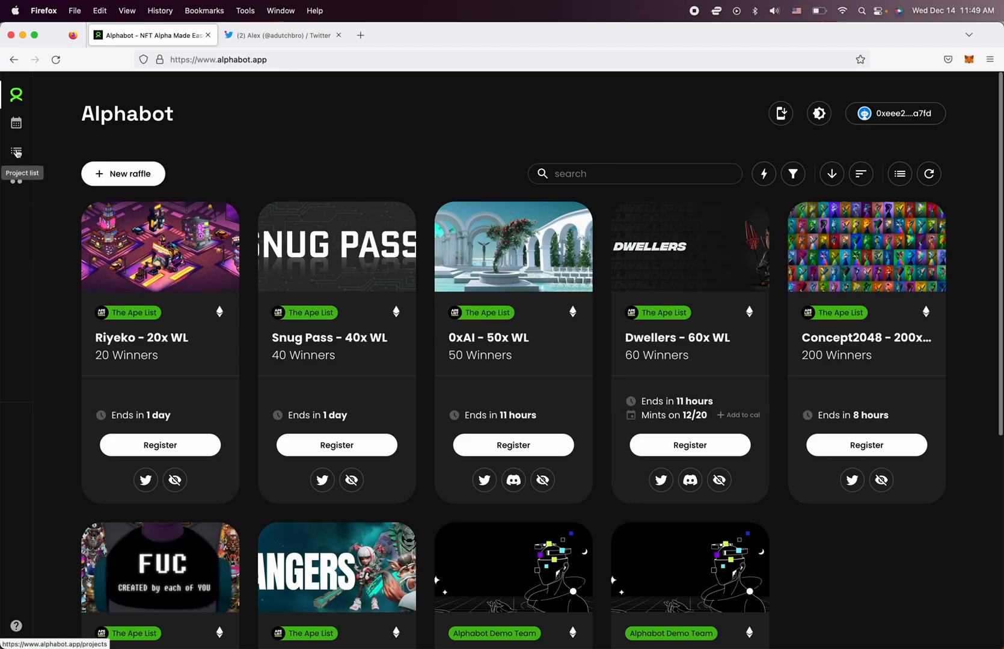
{"action": "mouse_move", "coordinate": [17, 181]}
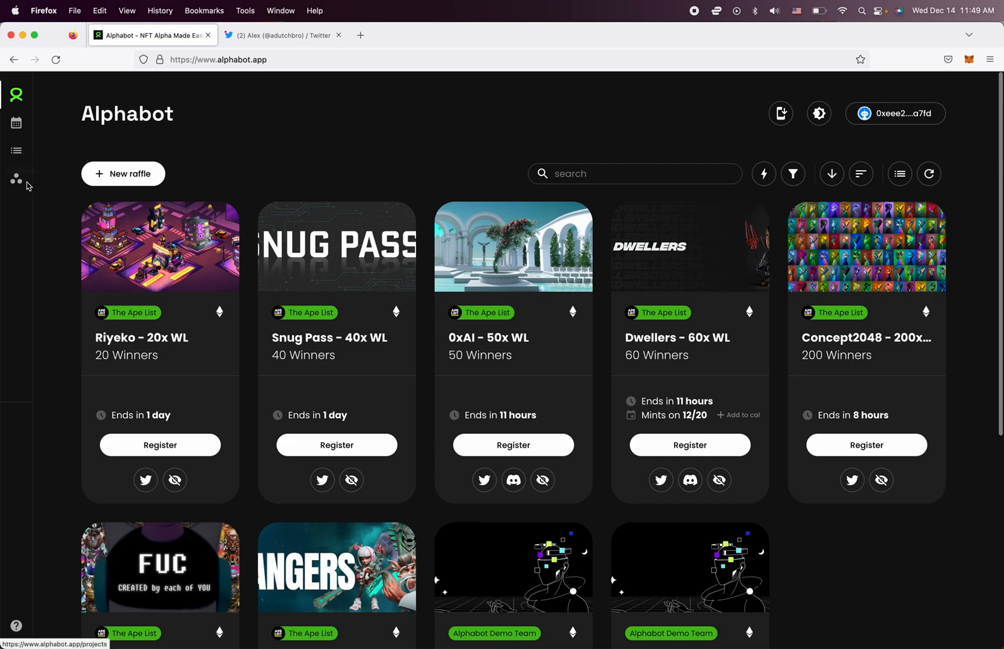
{"action": "mouse_move", "coordinate": [16, 151]}
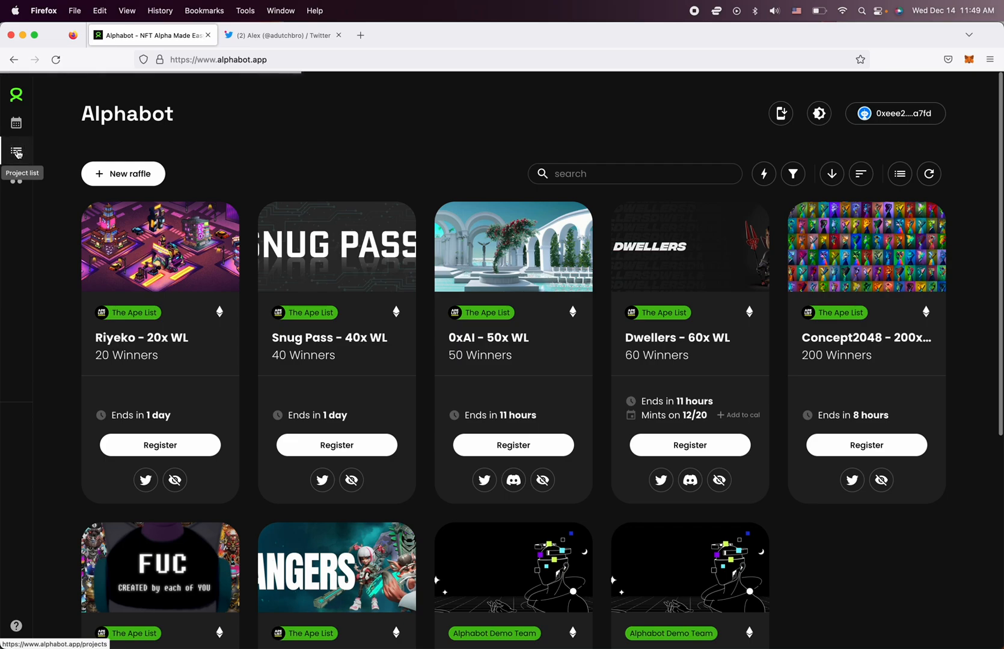
- Open the Project List of upcoming mints from the left sidebar
{"action": "left_click", "coordinate": [16, 151]}
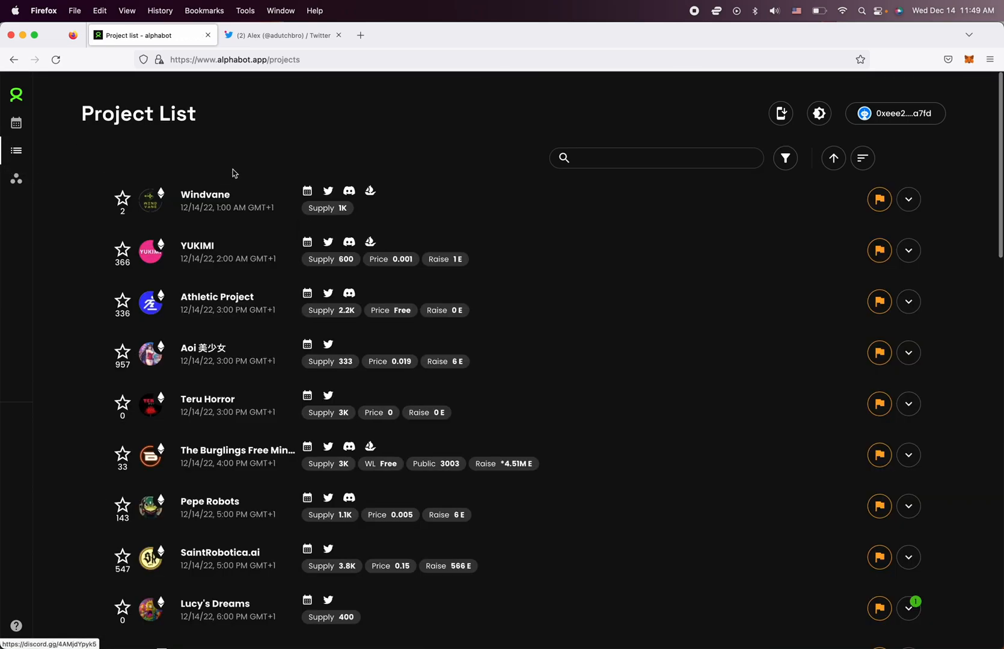
{"action": "mouse_move", "coordinate": [159, 257]}
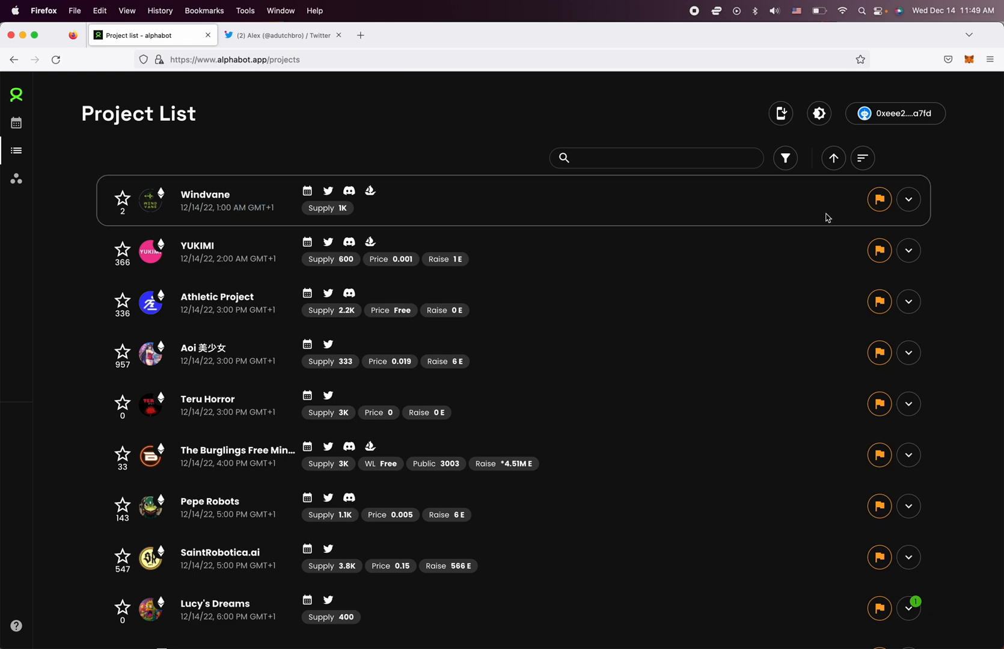
{"action": "mouse_move", "coordinate": [879, 199]}
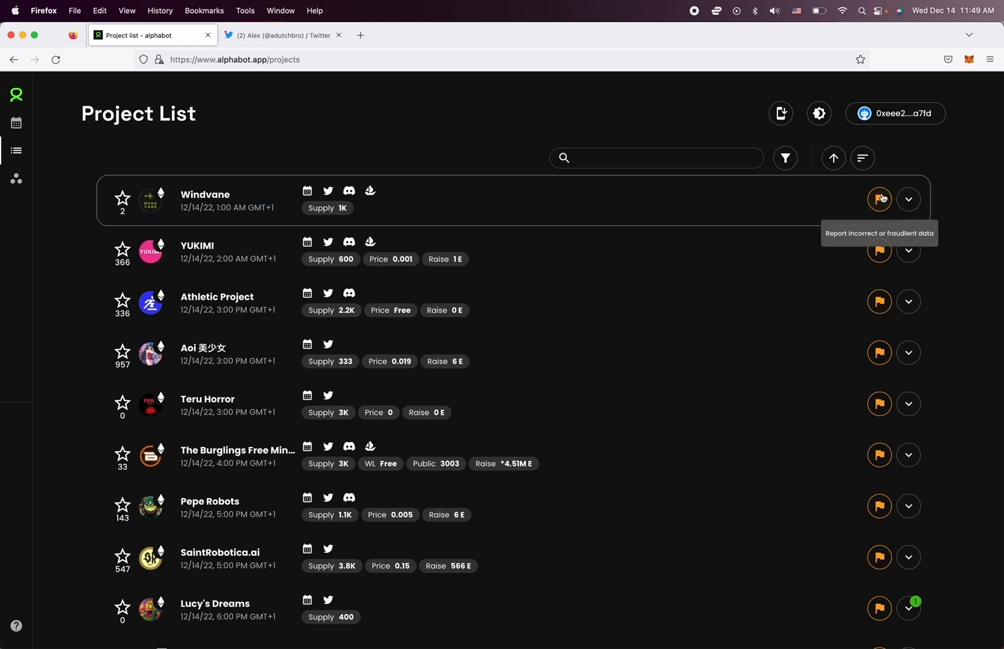
{"action": "mouse_move", "coordinate": [878, 199]}
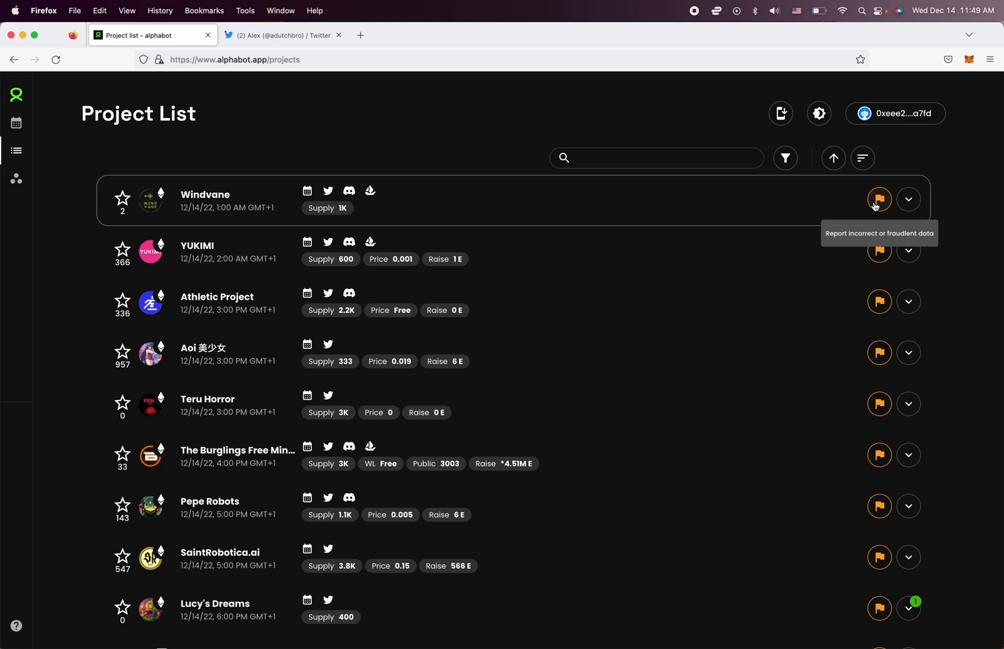
{"action": "mouse_move", "coordinate": [857, 216]}
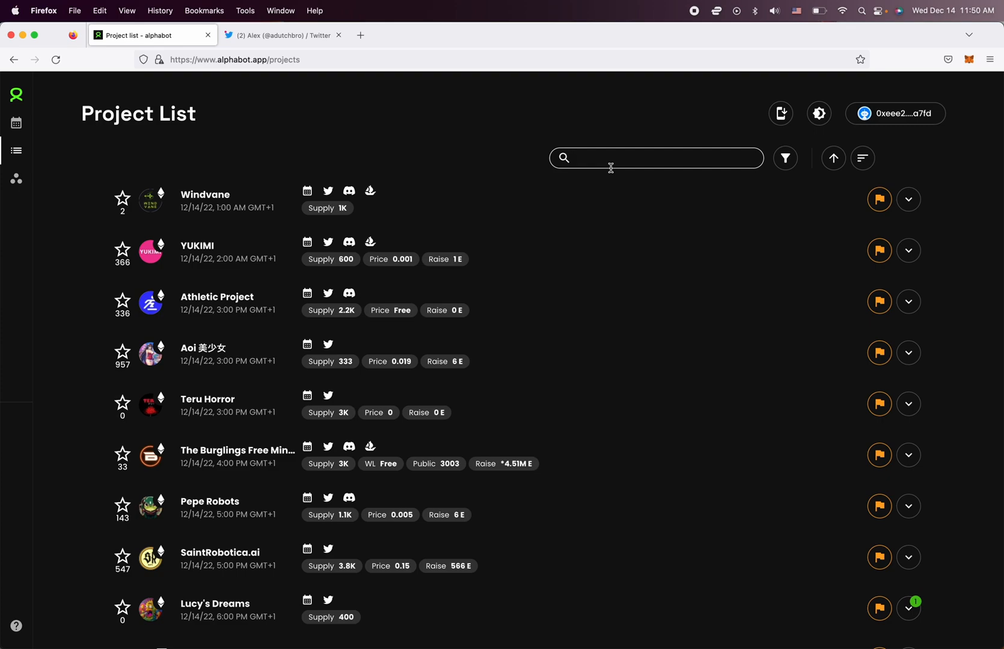
{"action": "mouse_move", "coordinate": [812, 203]}
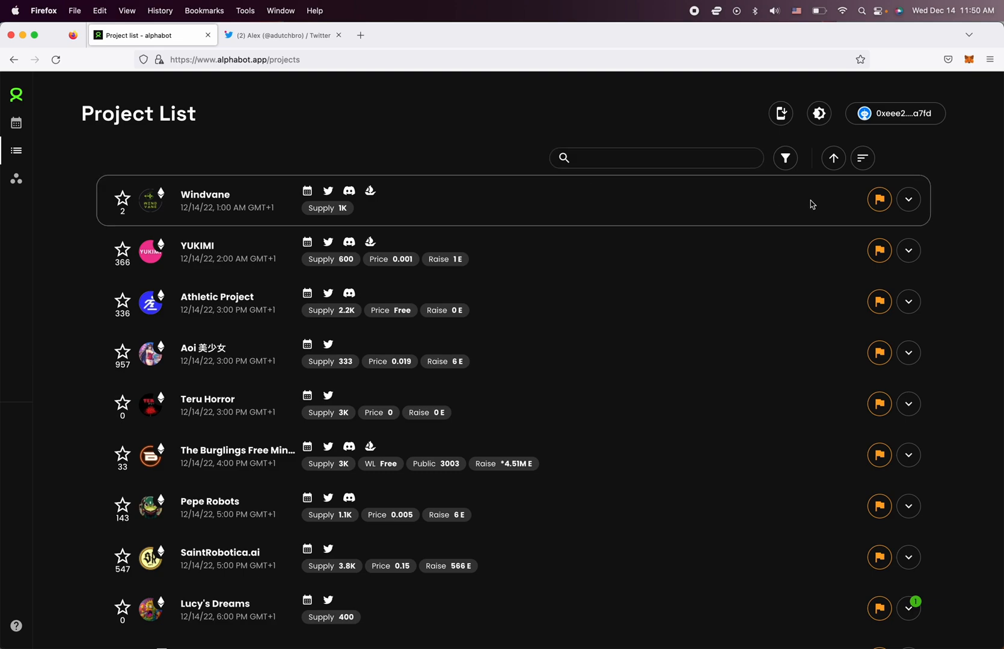
{"action": "mouse_move", "coordinate": [879, 199]}
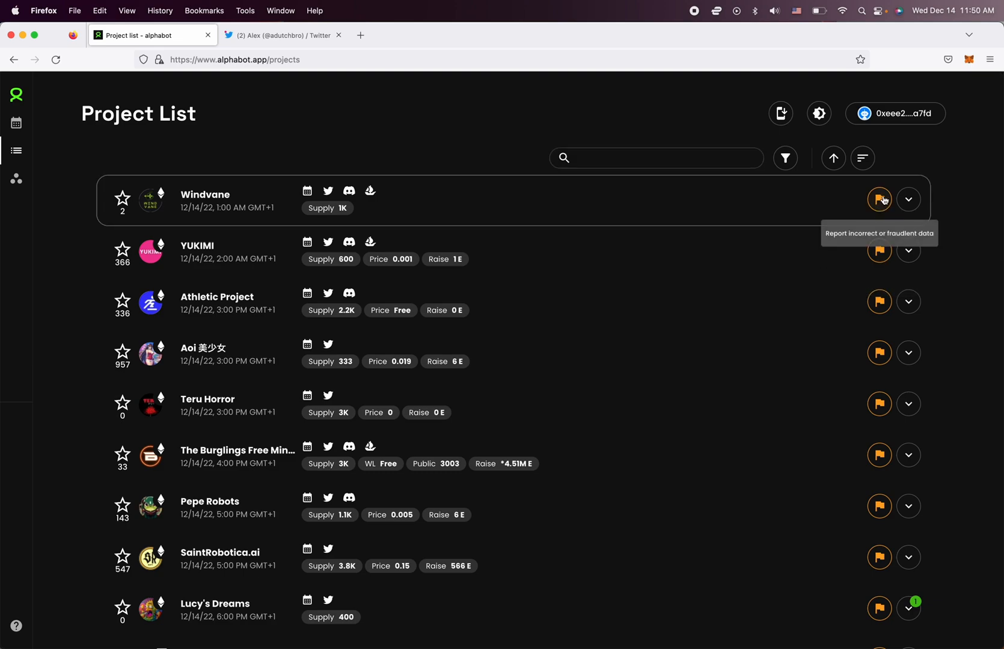
{"action": "mouse_move", "coordinate": [543, 138]}
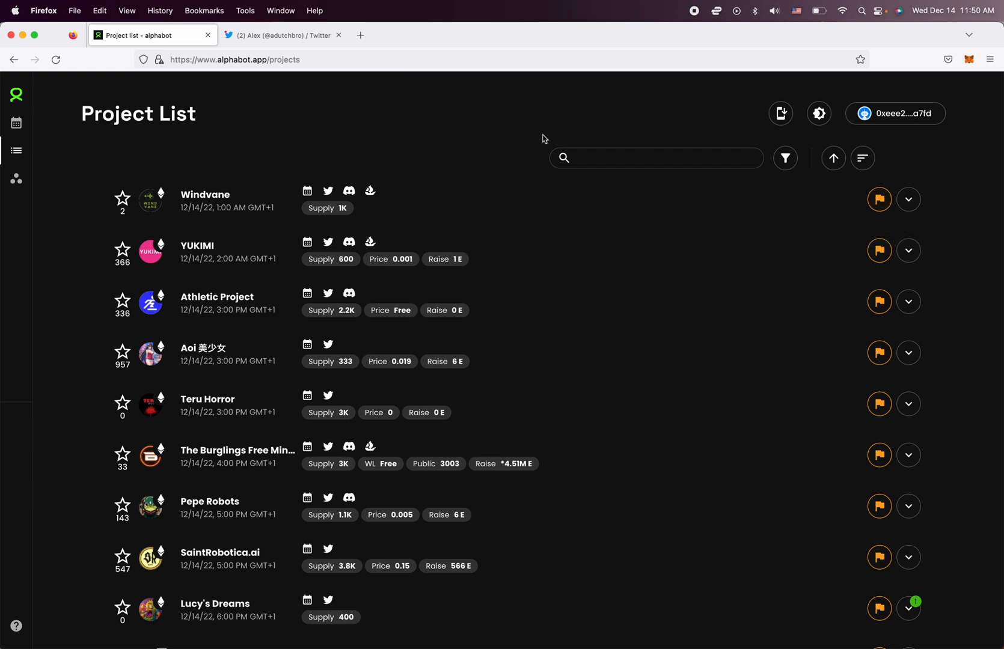
- Search the Project List for 'adutch' to narrow it to Adutchbro - TEST
{"action": "left_click", "coordinate": [655, 157]}
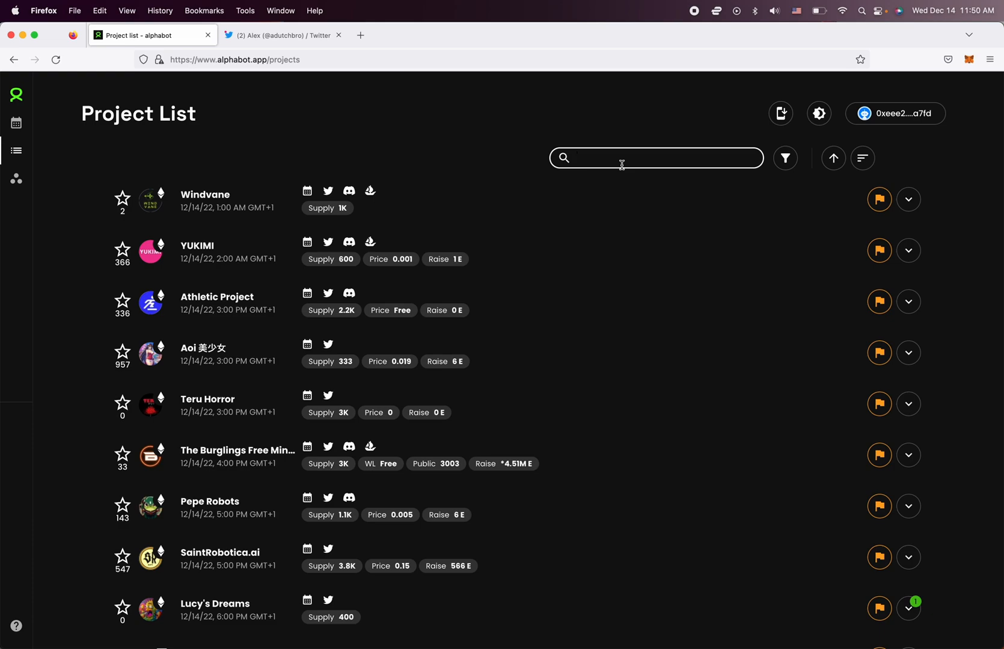
{"action": "type", "text": "adut"}
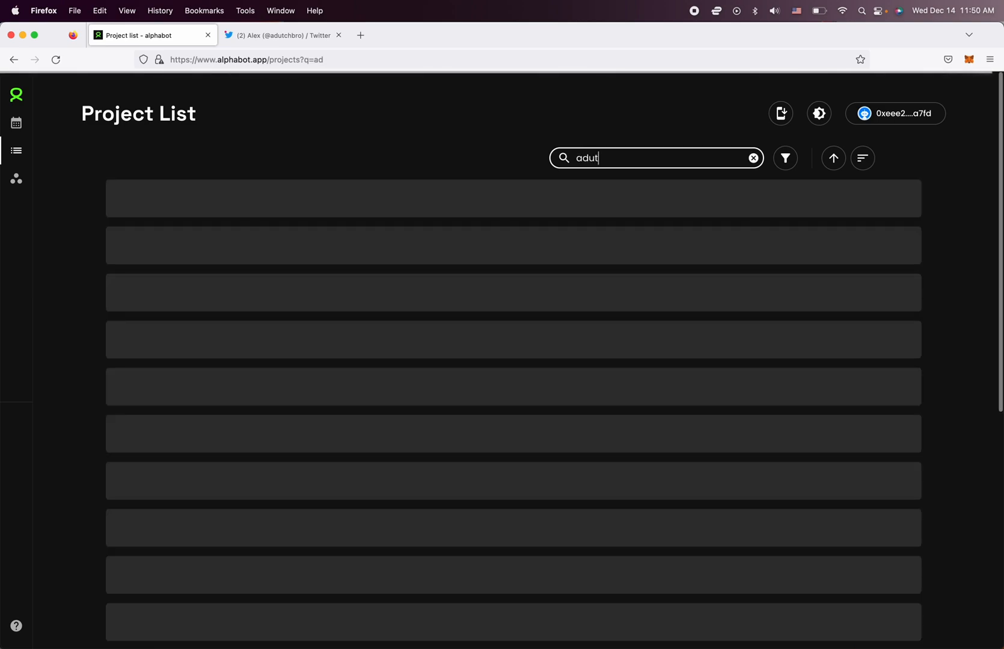
{"action": "type", "text": "ch"}
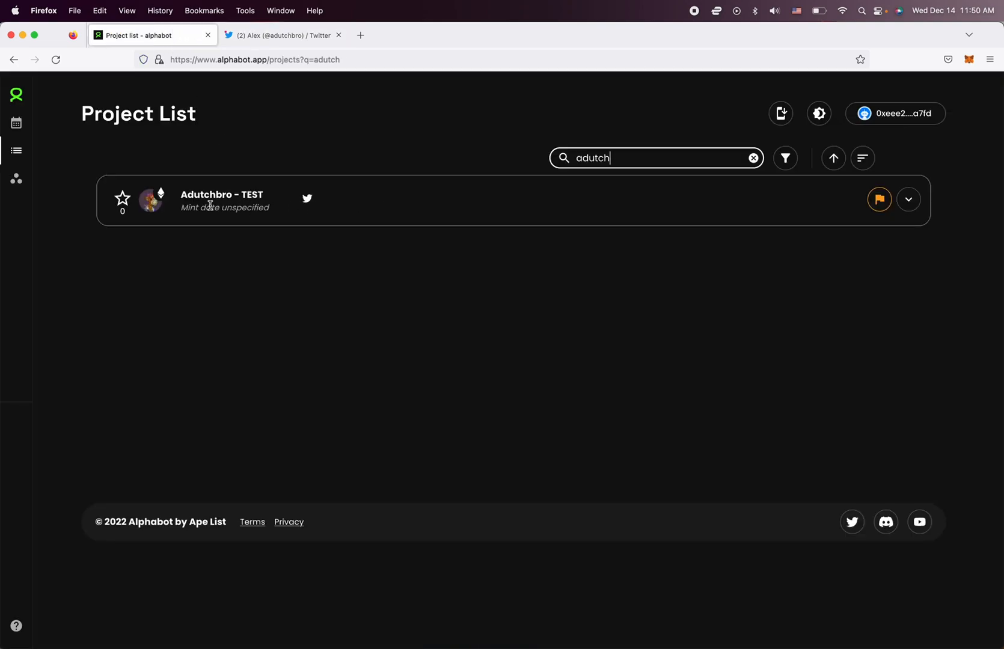
{"action": "mouse_move", "coordinate": [483, 271]}
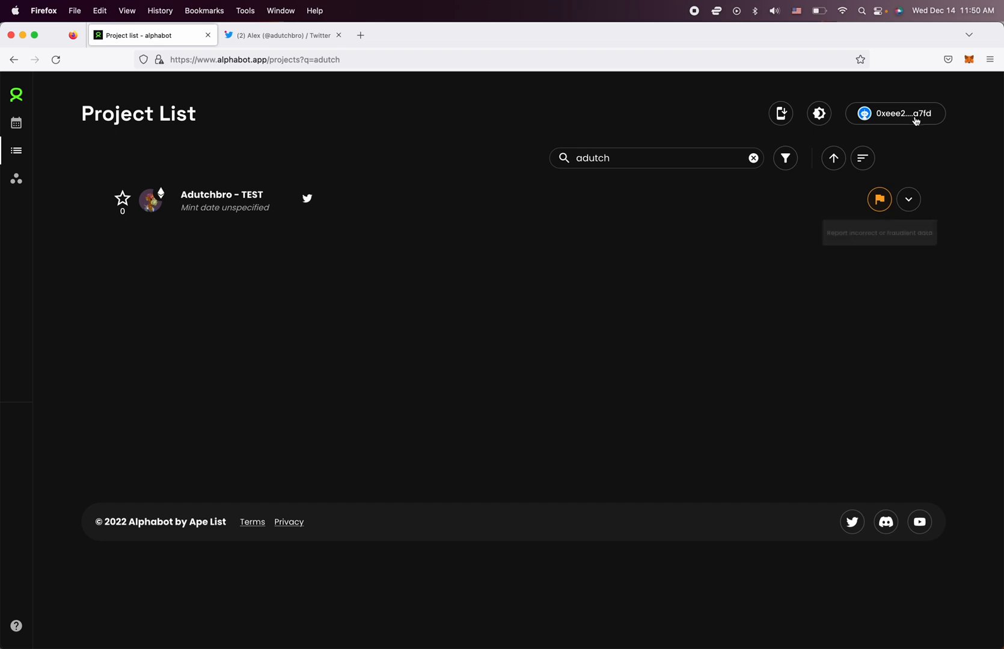
{"action": "mouse_move", "coordinate": [880, 200]}
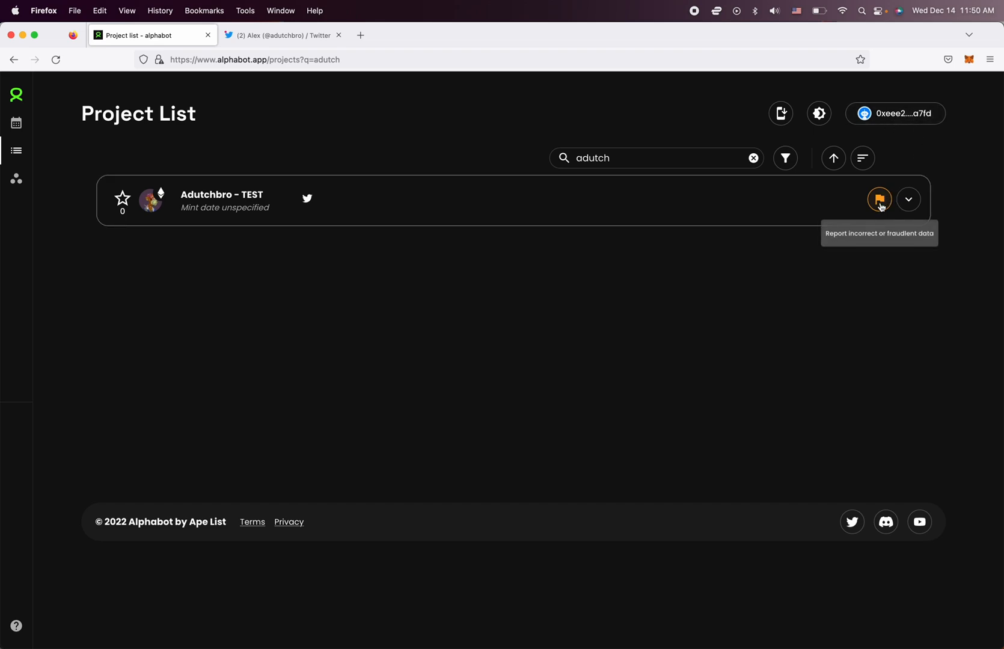
{"action": "mouse_move", "coordinate": [880, 214]}
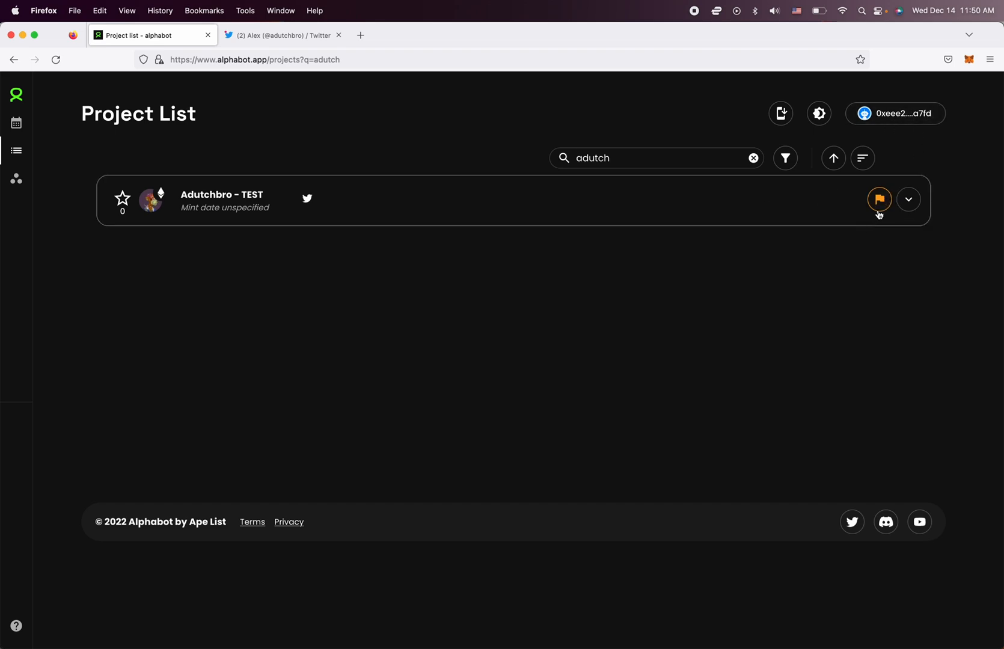
{"action": "mouse_move", "coordinate": [878, 199]}
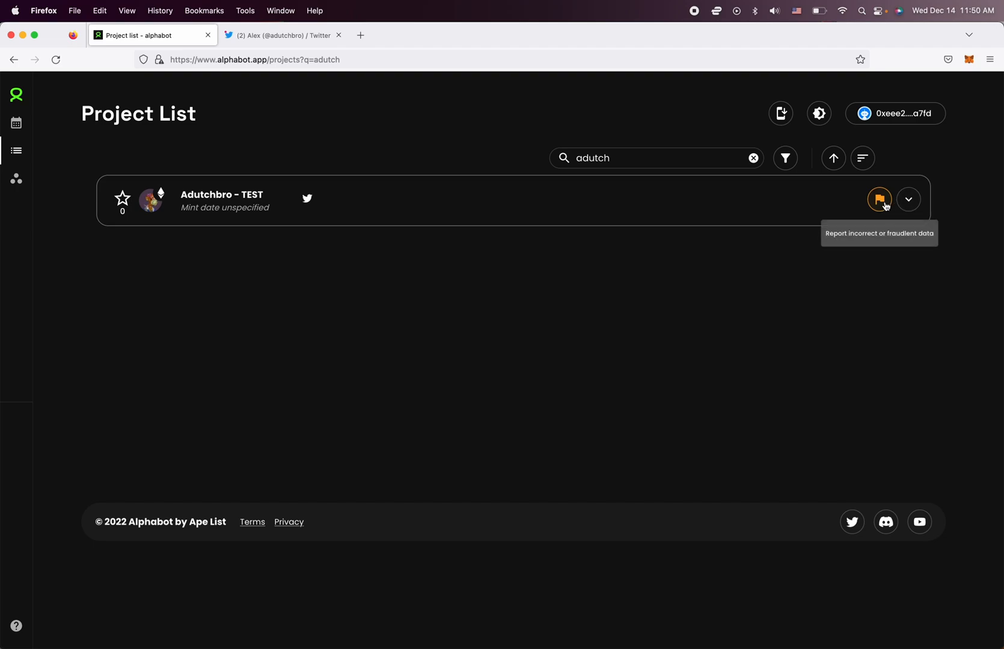
- Report Adutchbro - TEST as Missing or incorrect data, focusing the Public and mint date fields
{"action": "left_click", "coordinate": [878, 199]}
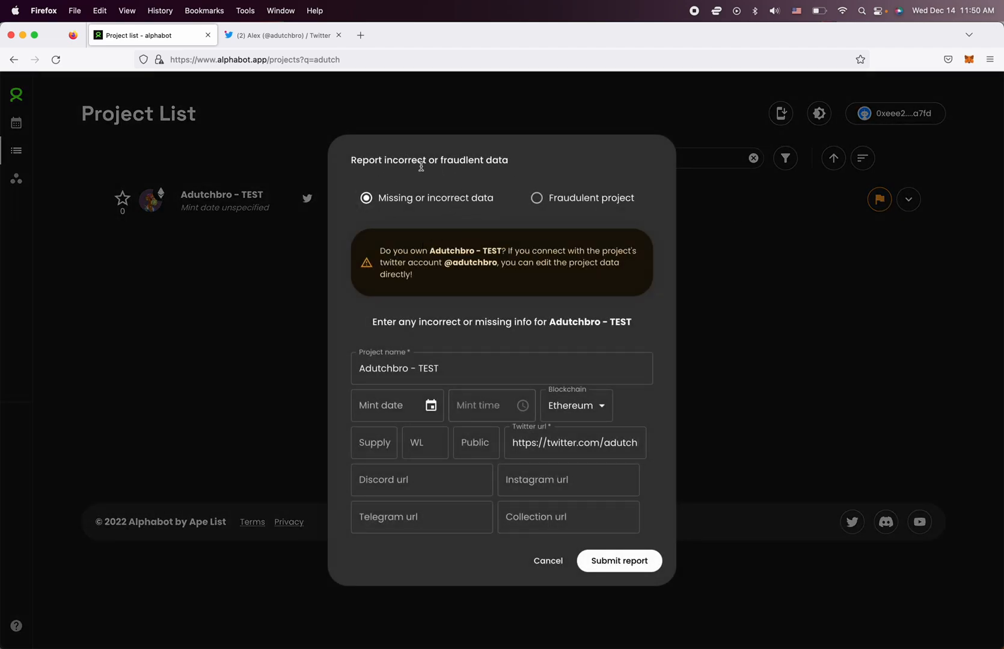
{"action": "mouse_move", "coordinate": [563, 183]}
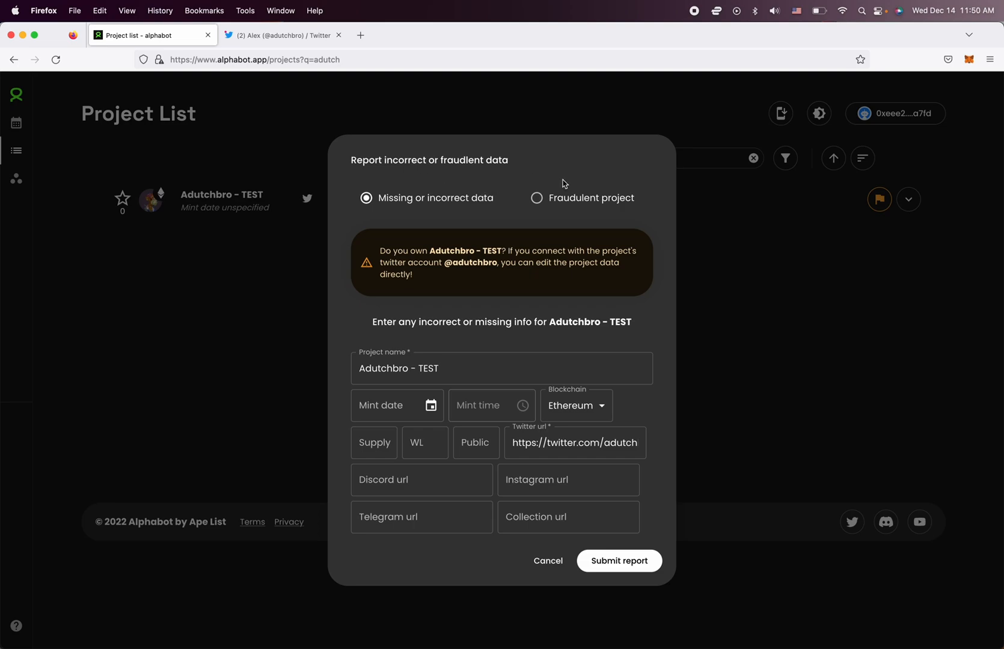
{"action": "mouse_move", "coordinate": [600, 199]}
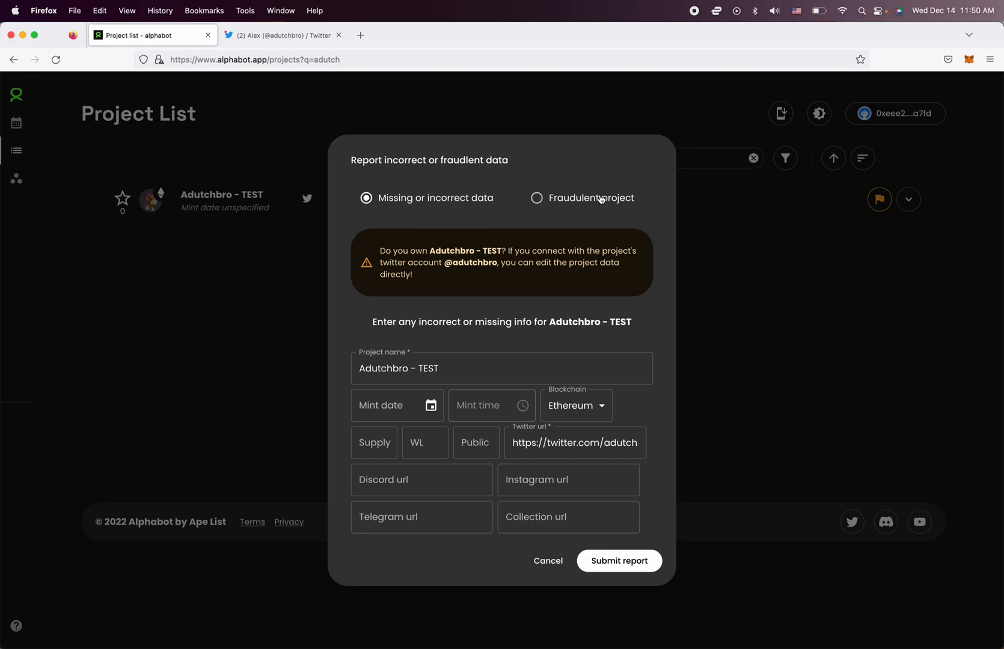
{"action": "mouse_move", "coordinate": [583, 198]}
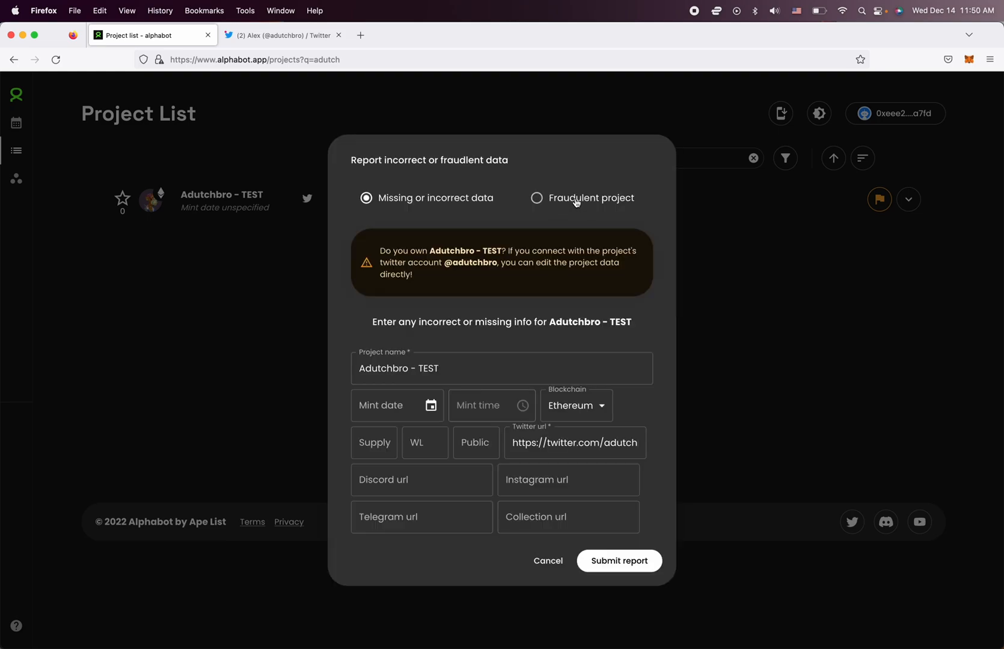
{"action": "mouse_move", "coordinate": [230, 204]}
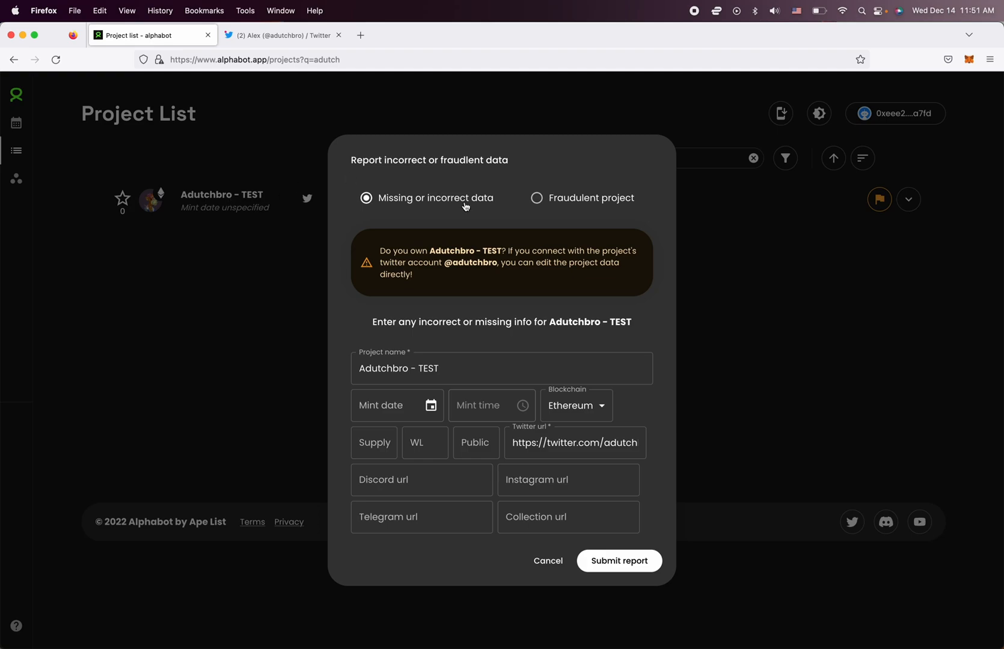
{"action": "left_click", "coordinate": [535, 197]}
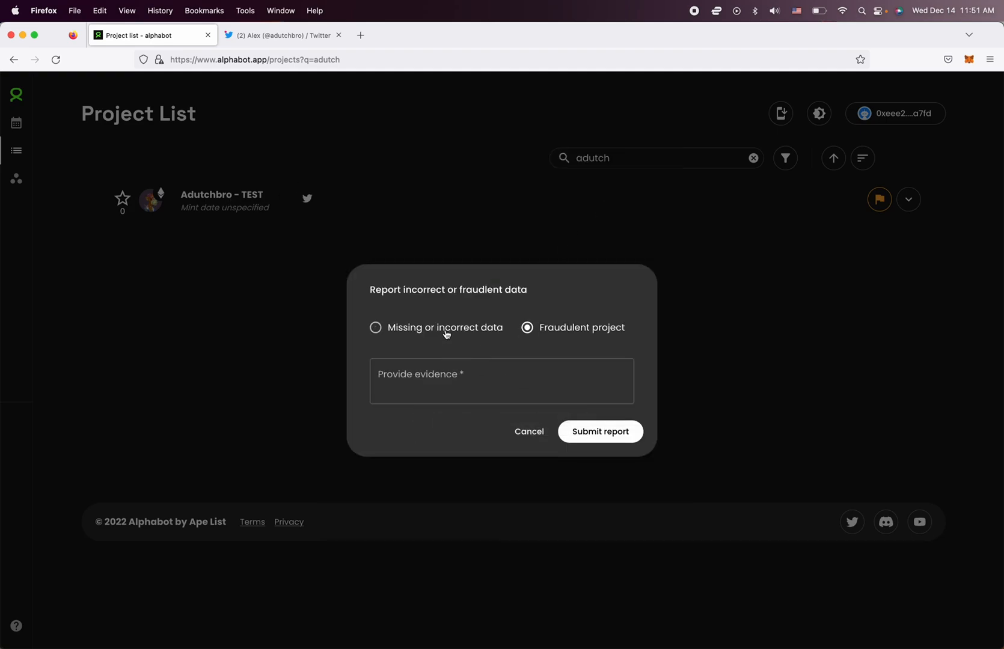
{"action": "left_click", "coordinate": [375, 327]}
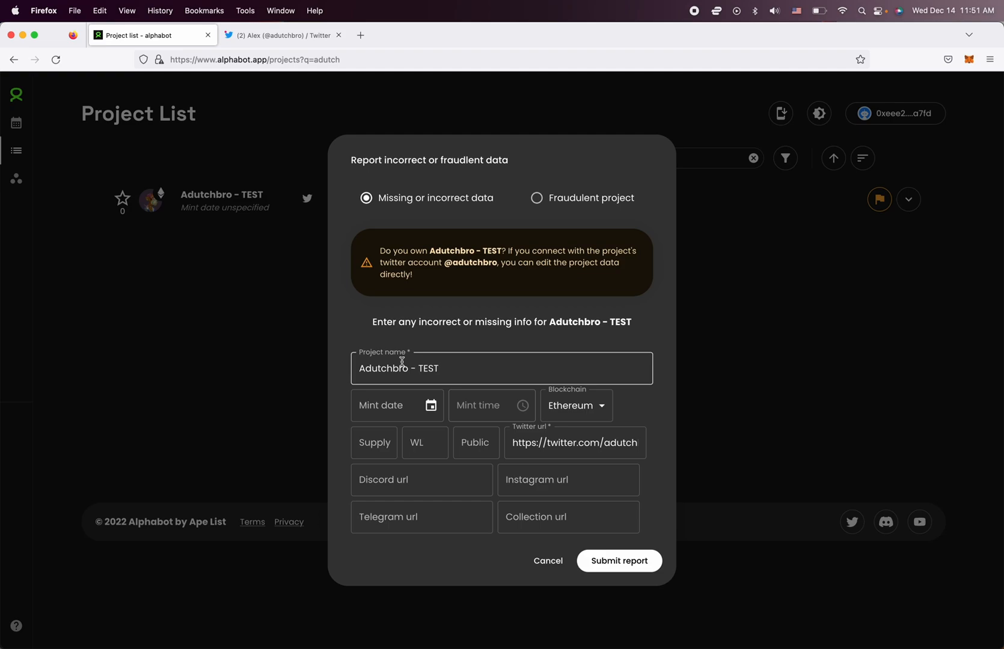
{"action": "left_click", "coordinate": [476, 442]}
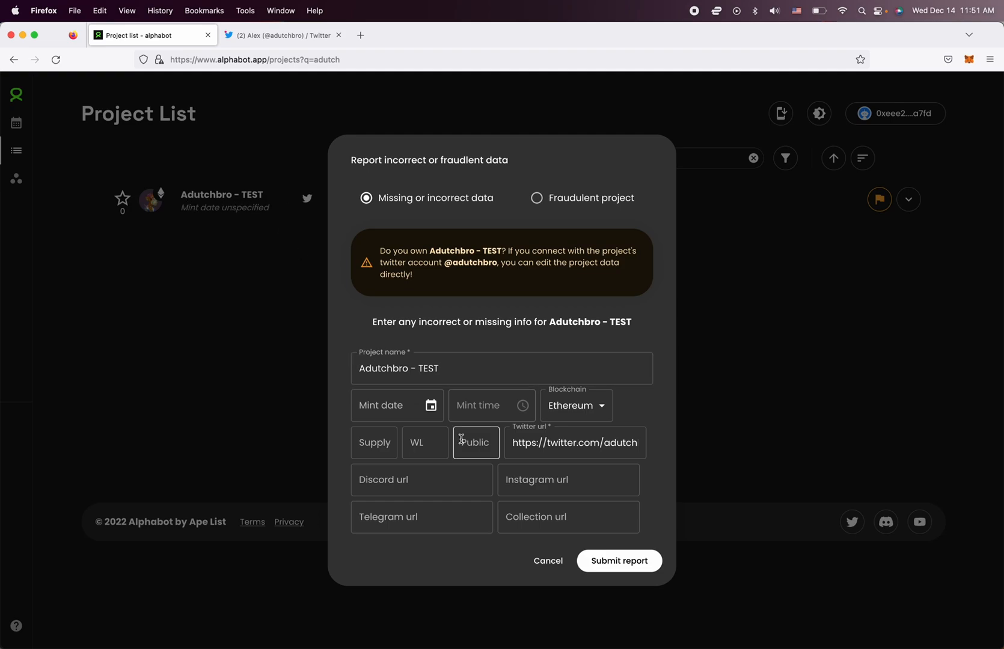
{"action": "mouse_move", "coordinate": [396, 405]}
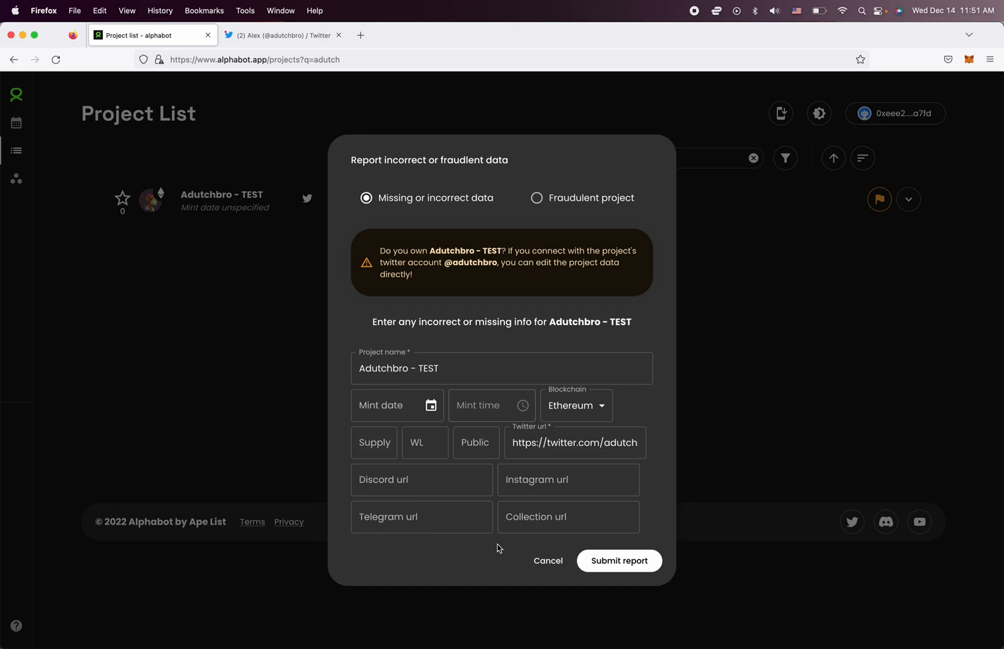
{"action": "mouse_move", "coordinate": [545, 564]}
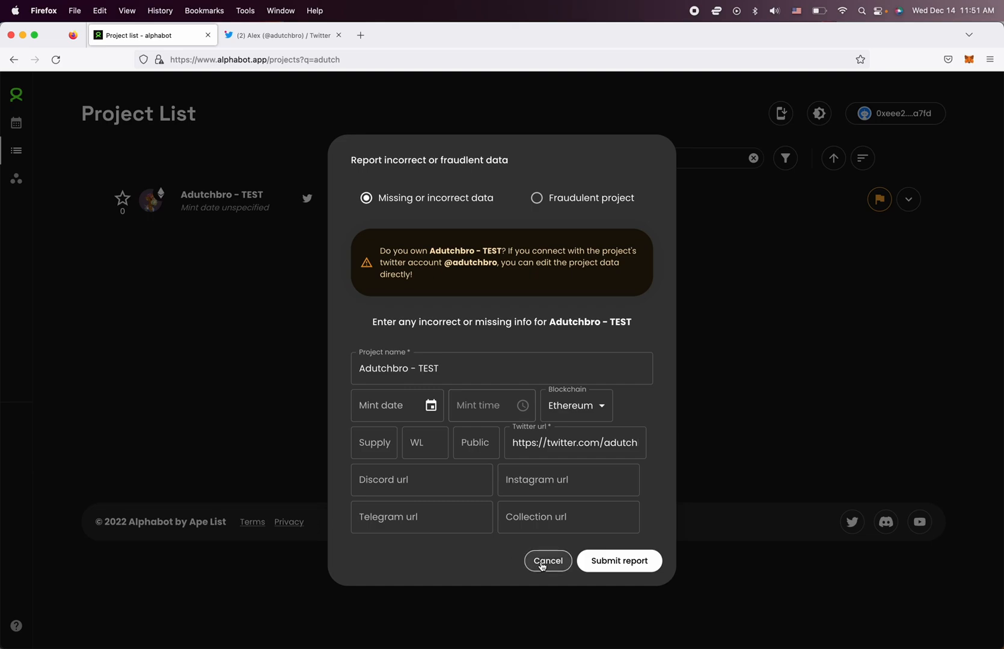
{"action": "left_click", "coordinate": [396, 405]}
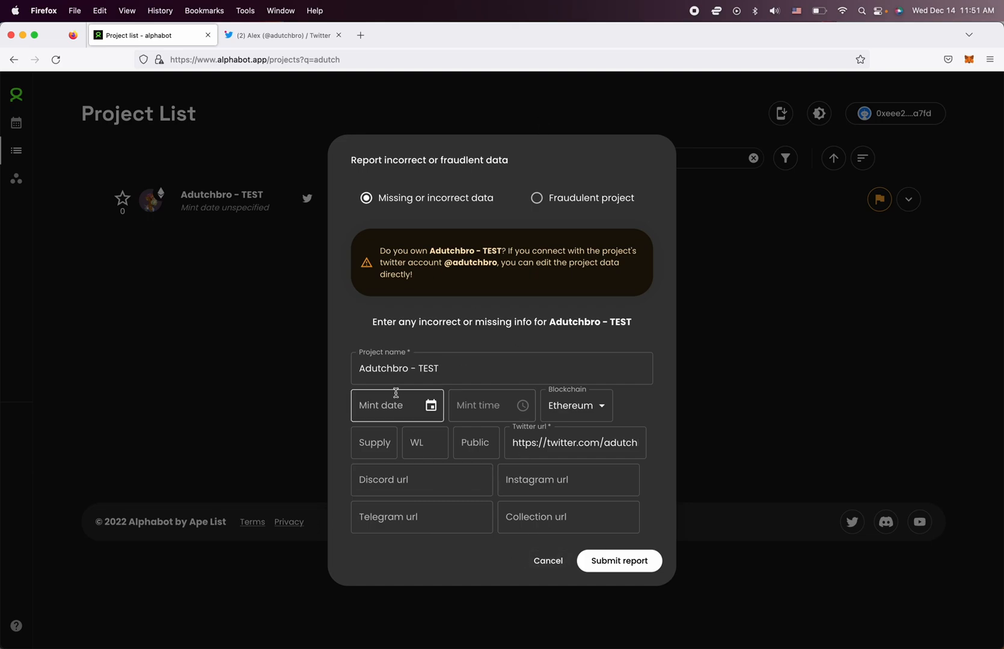
{"action": "mouse_move", "coordinate": [548, 561]}
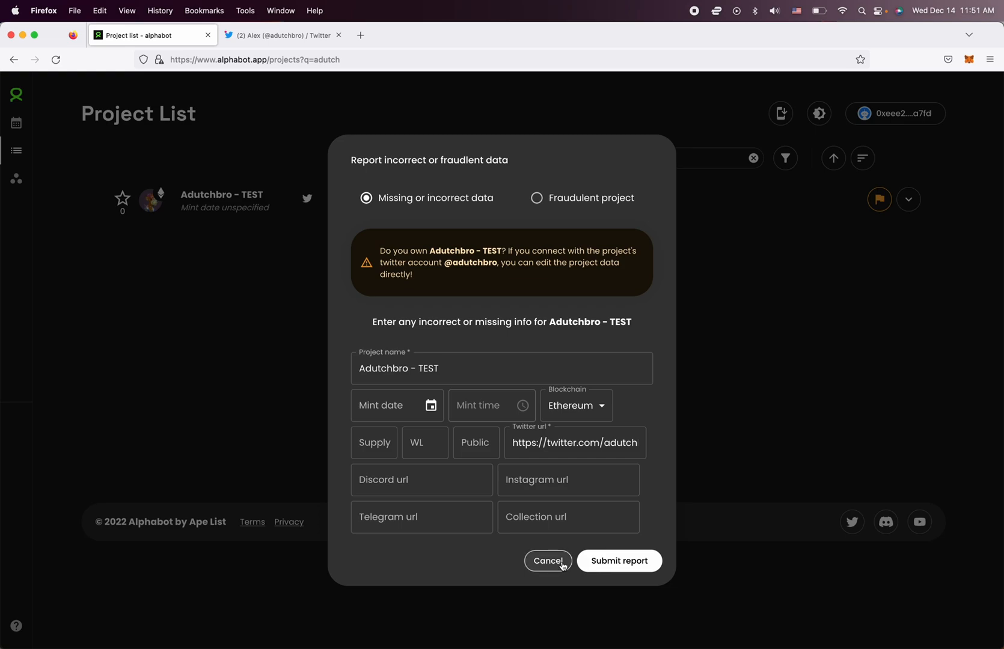
- Cancel the report unsubmitted, then open and close the account profile panel
{"action": "left_click", "coordinate": [548, 561]}
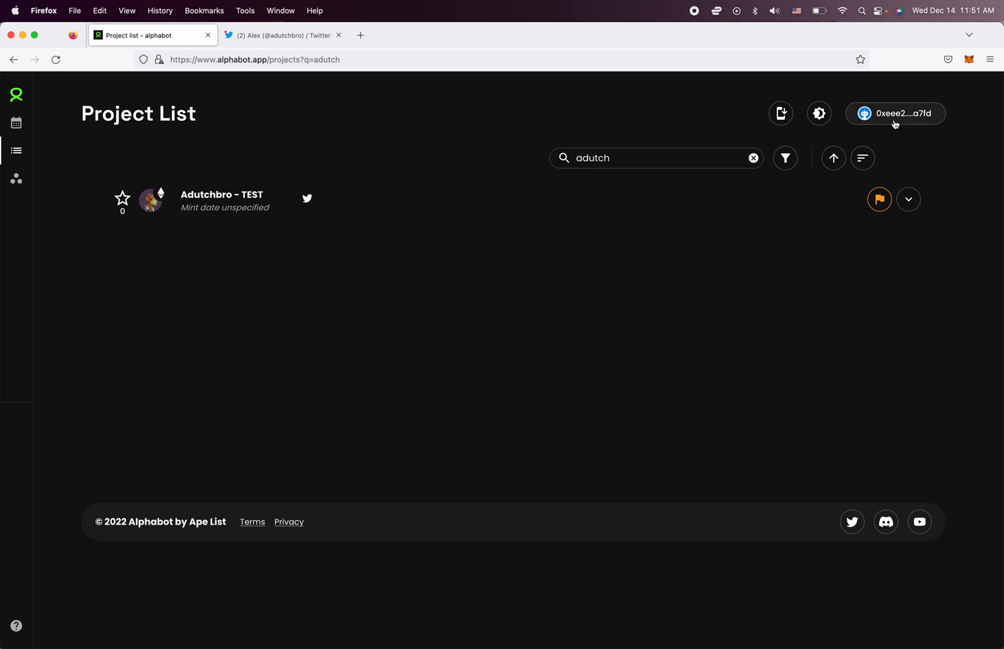
{"action": "left_click", "coordinate": [894, 113]}
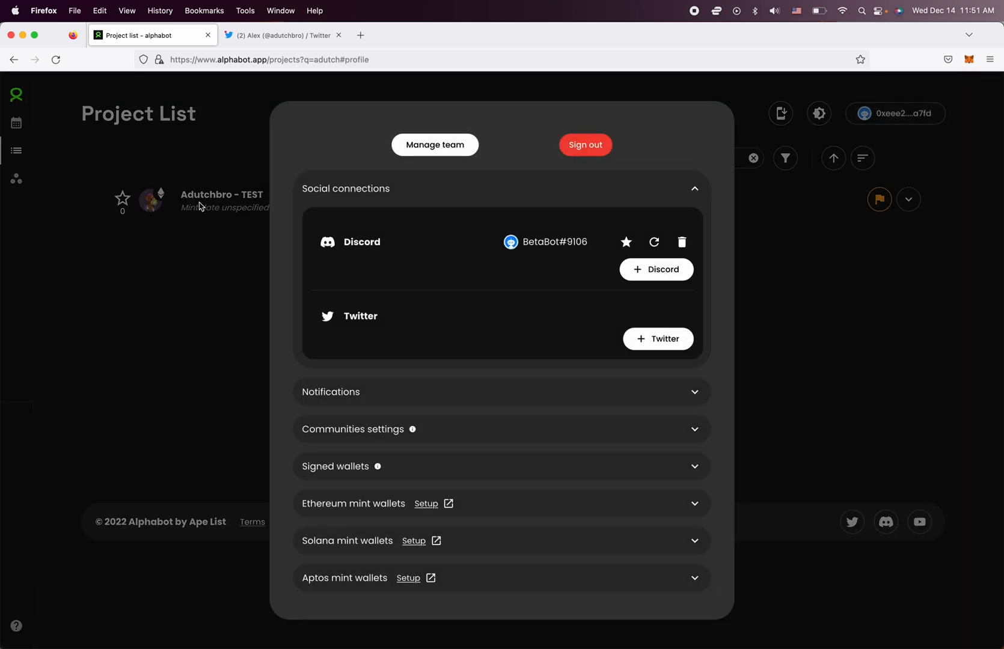
{"action": "mouse_move", "coordinate": [413, 313]}
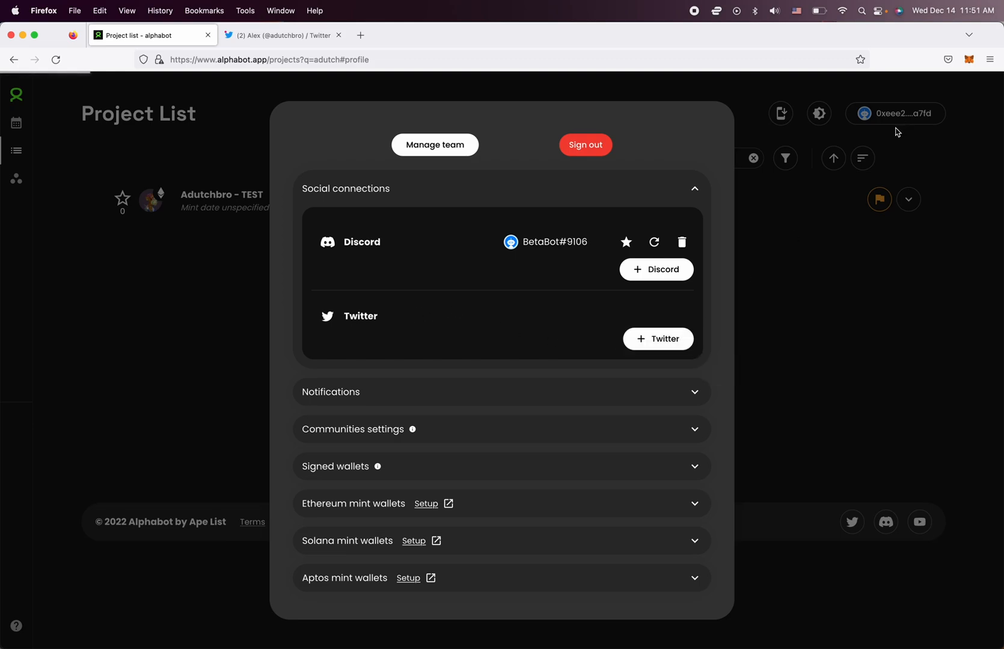
{"action": "left_click", "coordinate": [658, 339]}
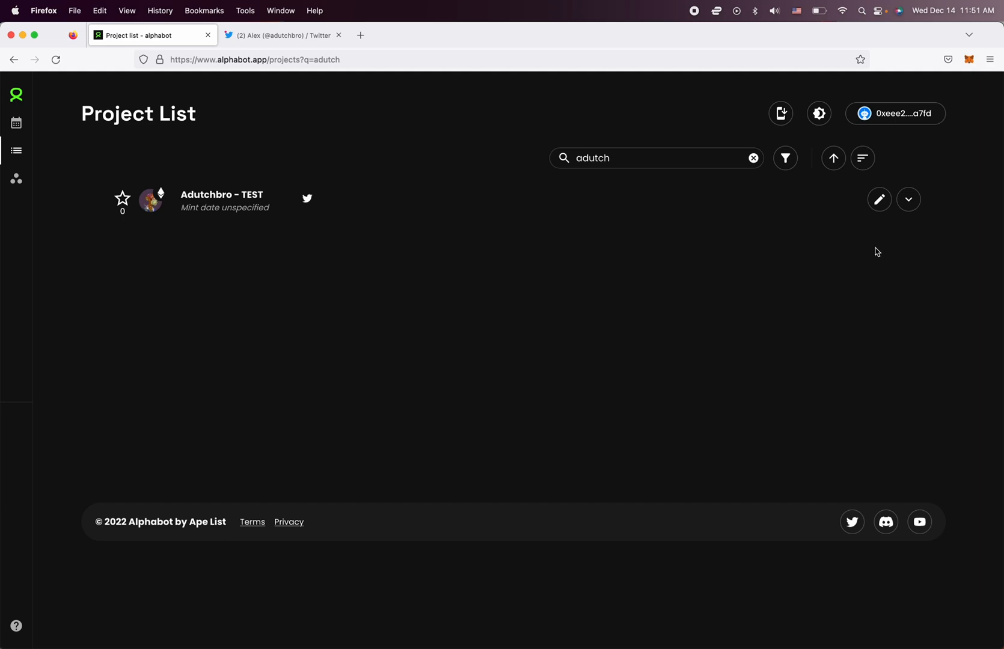
{"action": "mouse_move", "coordinate": [878, 199]}
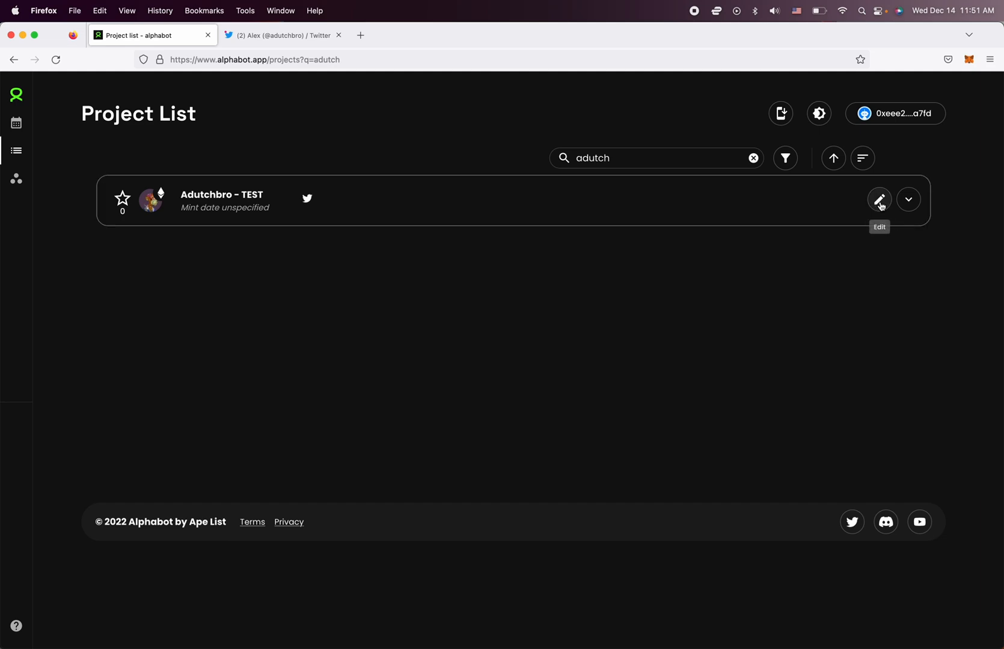
- Edit Adutchbro - TEST inline and enter mint date 12/28/2022, keeping year 2022
{"action": "left_click", "coordinate": [880, 199]}
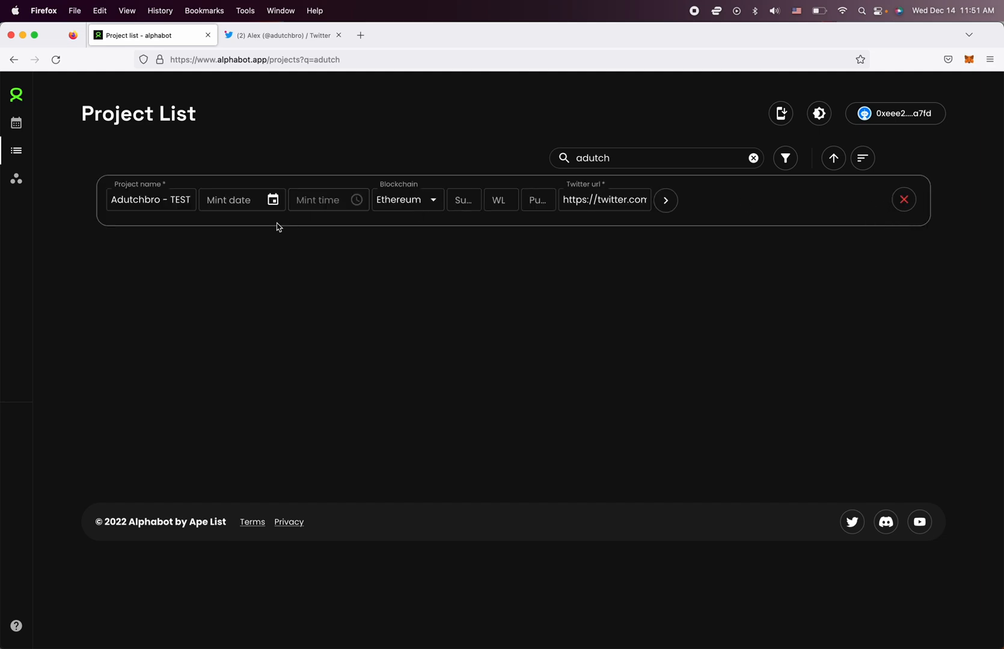
{"action": "left_click", "coordinate": [272, 199]}
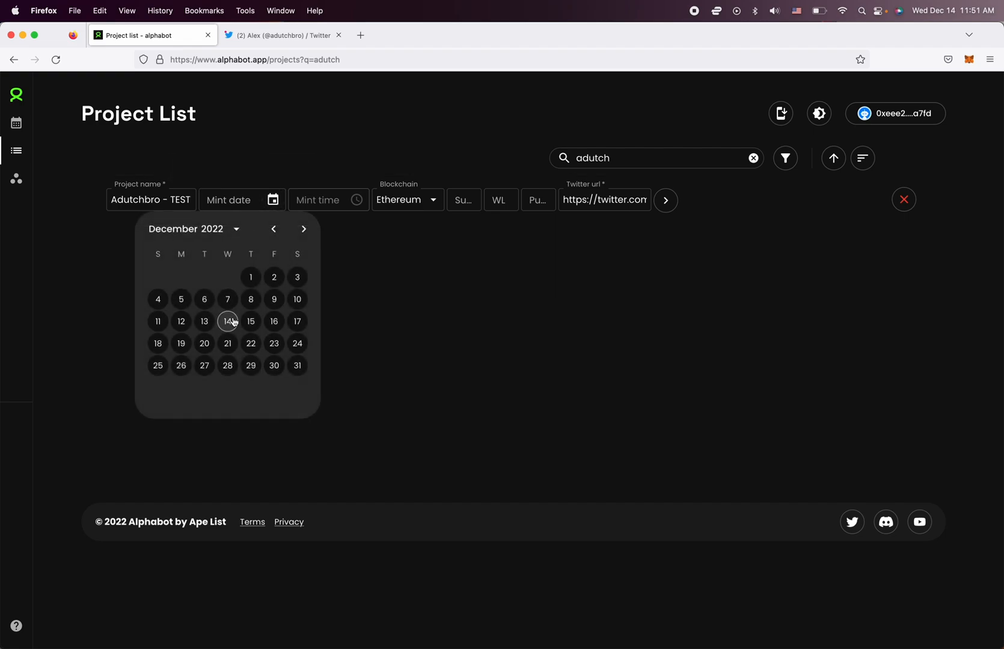
{"action": "mouse_move", "coordinate": [227, 344]}
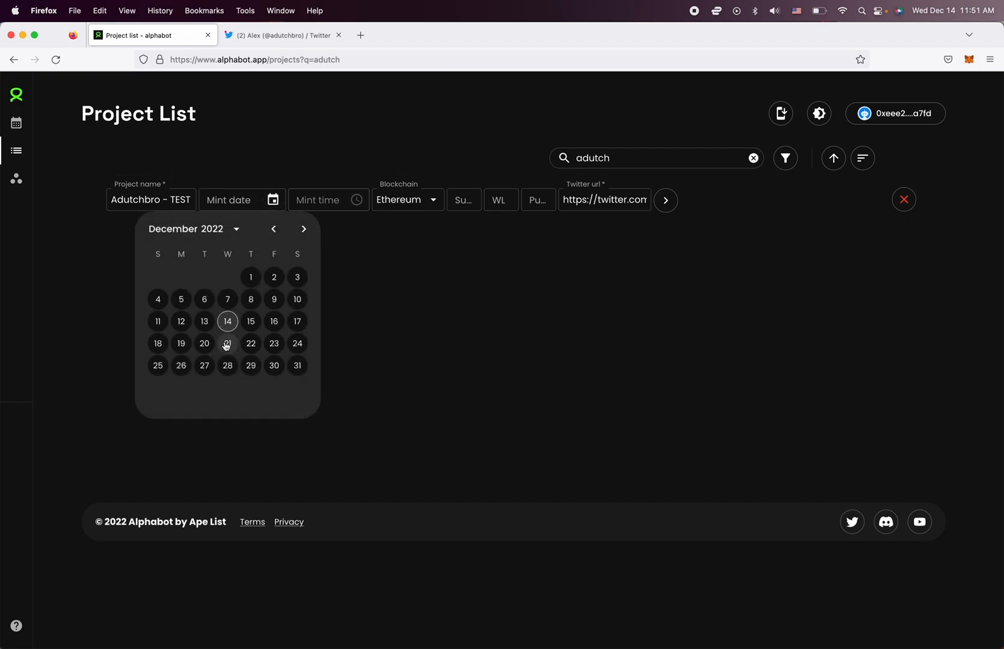
{"action": "left_click", "coordinate": [189, 228]}
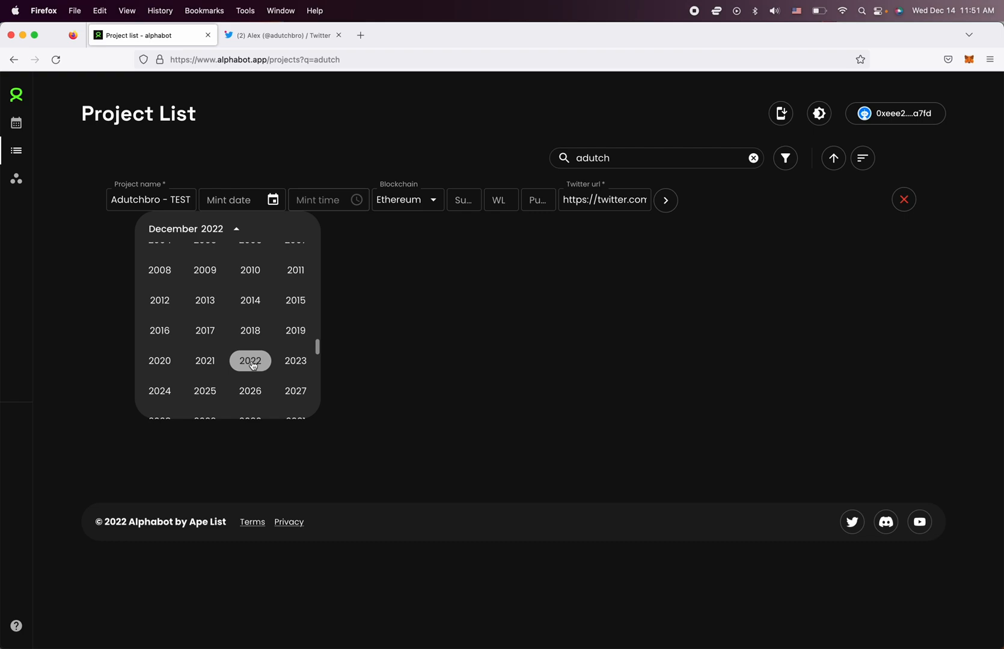
{"action": "left_click", "coordinate": [249, 390]}
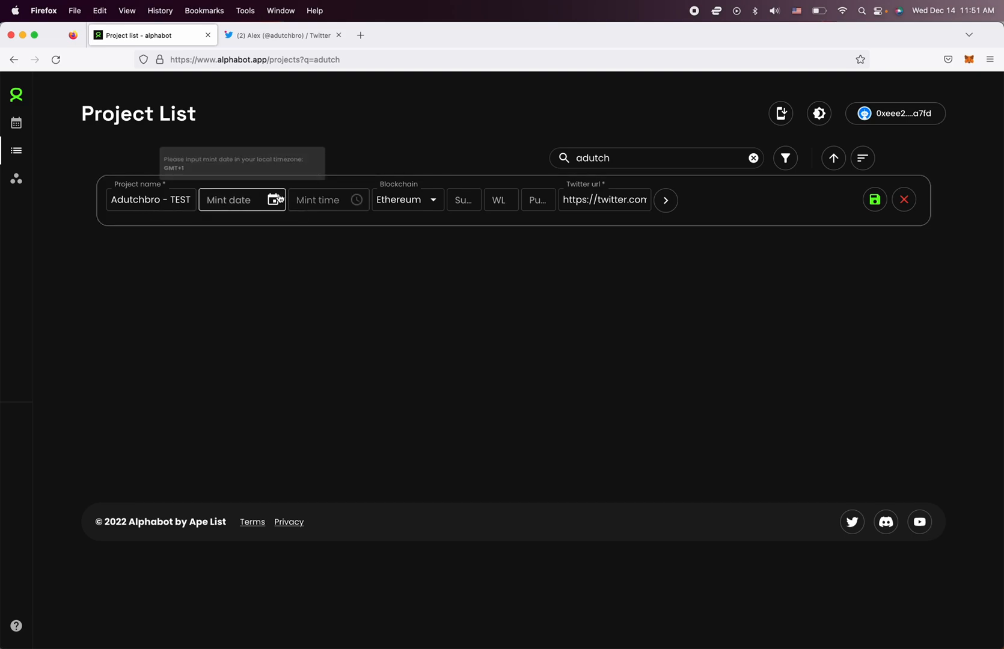
{"action": "type", "text": "12/28/2022"}
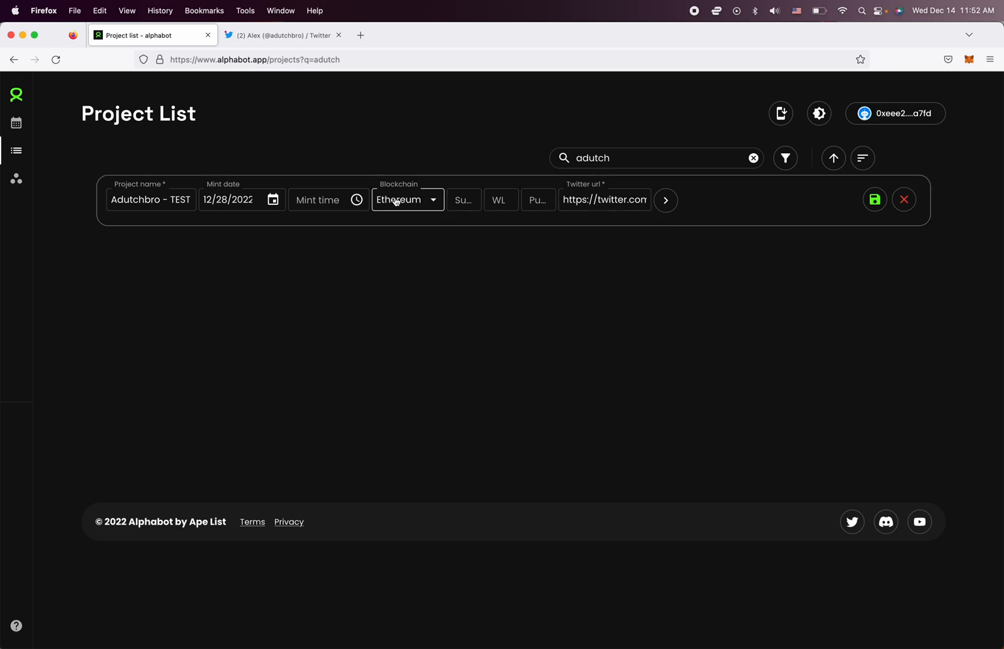
- Enter mint time 12:01 pm, keep Ethereum, and reveal the extra link fields
{"action": "left_click", "coordinate": [327, 200]}
{"action": "type", "text": "12:01 pm"}
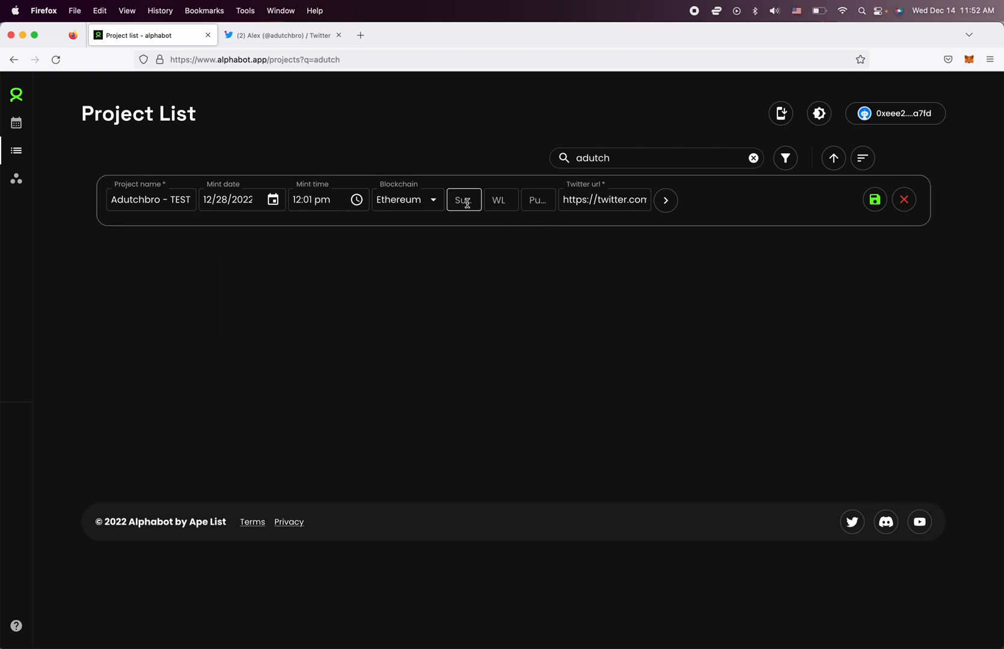
{"action": "left_click", "coordinate": [501, 199]}
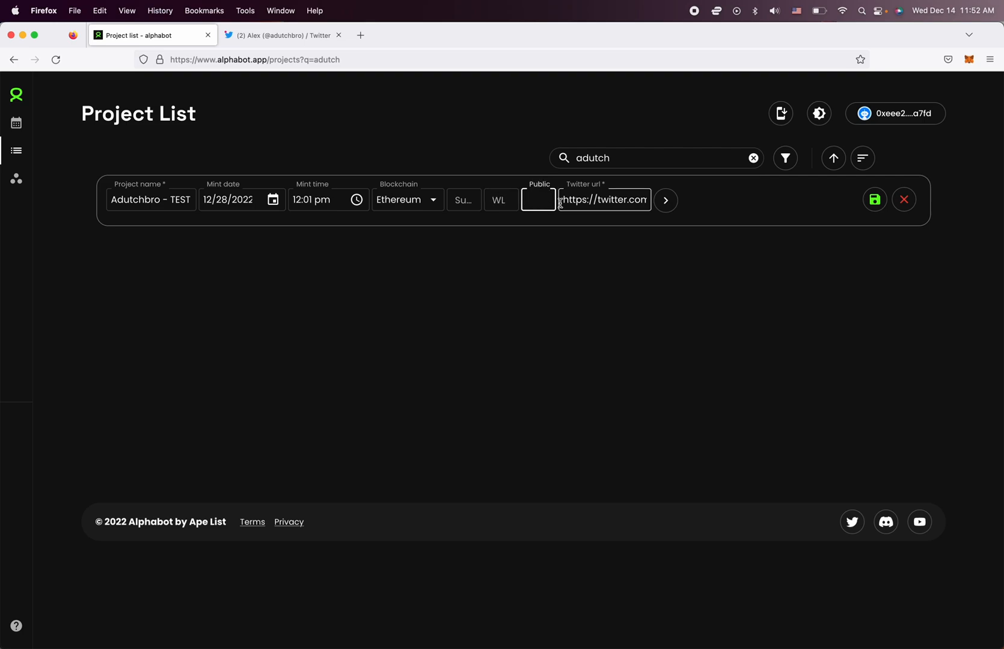
{"action": "left_click", "coordinate": [666, 199]}
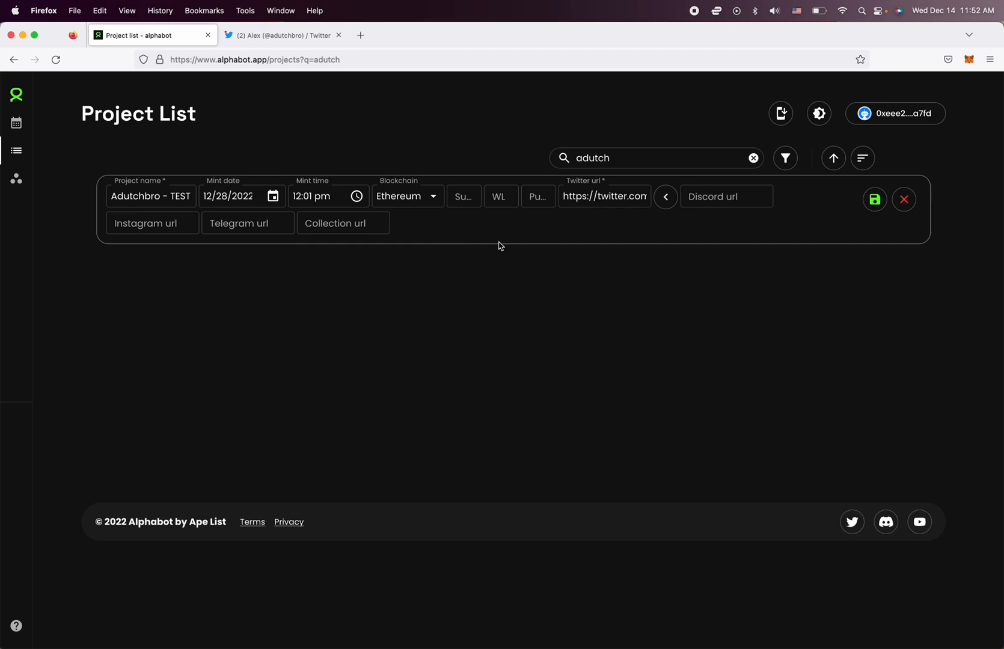
{"action": "mouse_move", "coordinate": [860, 216]}
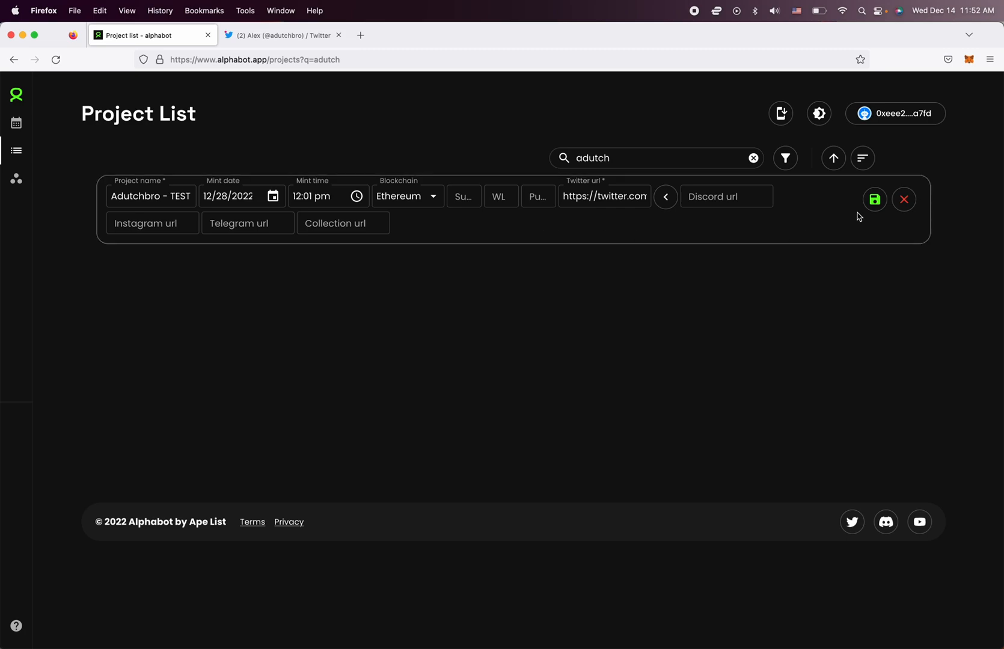
{"action": "mouse_move", "coordinate": [904, 199]}
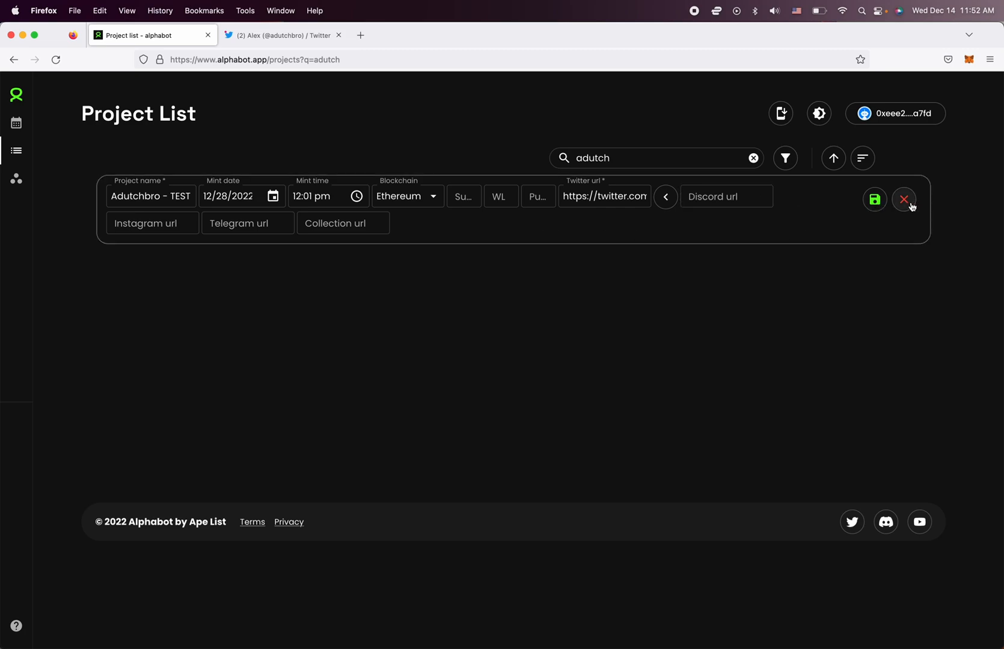
{"action": "mouse_move", "coordinate": [882, 208]}
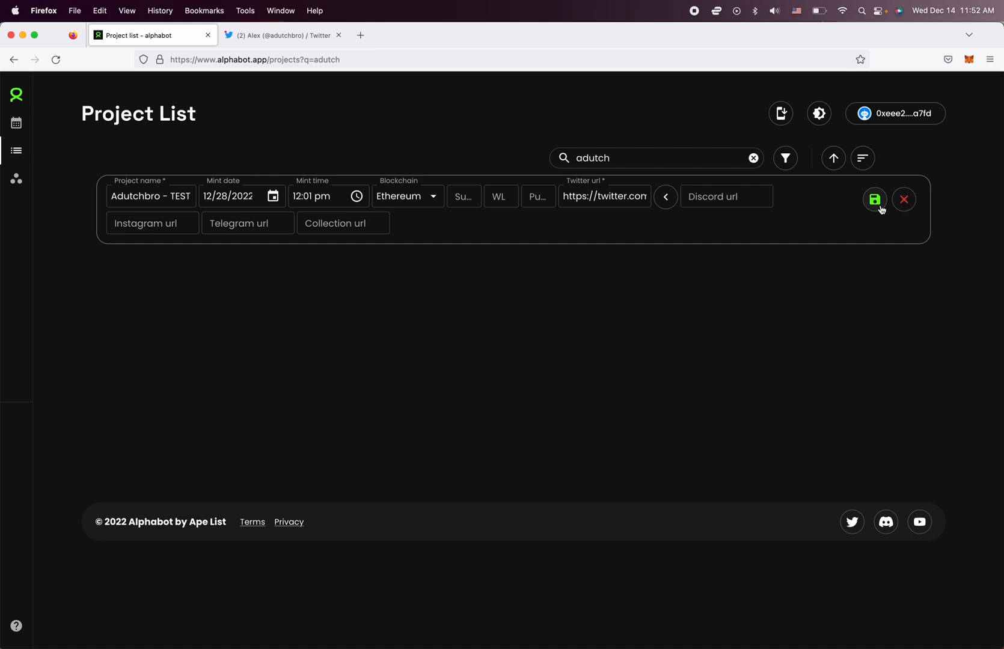
- Discard the unsaved mint date and time, then retype 'tch' to restore the 'adutch' search
{"action": "left_click", "coordinate": [875, 199]}
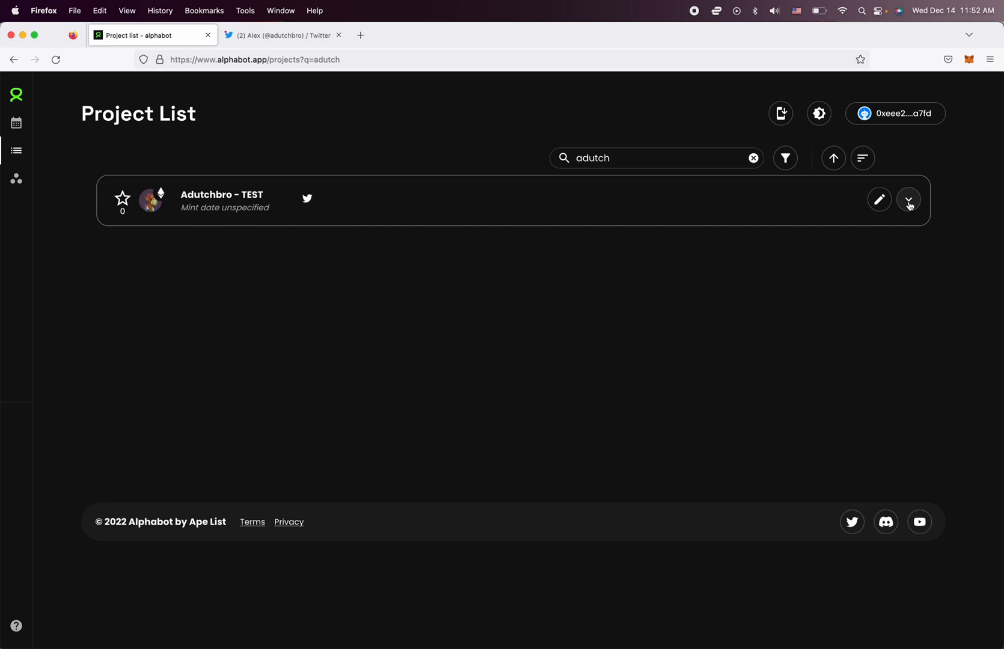
{"action": "mouse_move", "coordinate": [630, 158]}
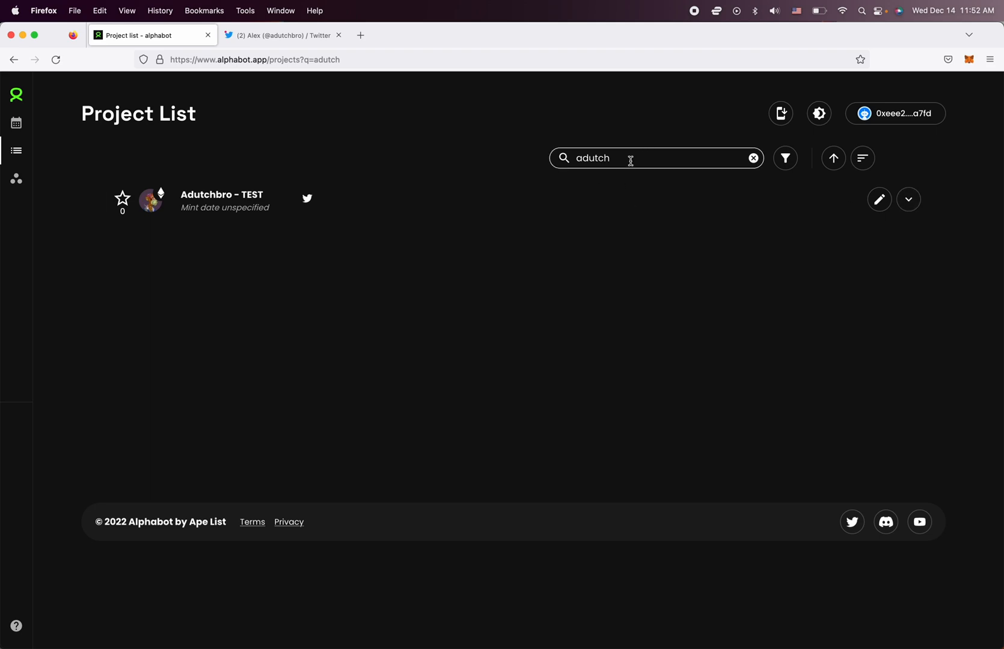
{"action": "mouse_move", "coordinate": [625, 173]}
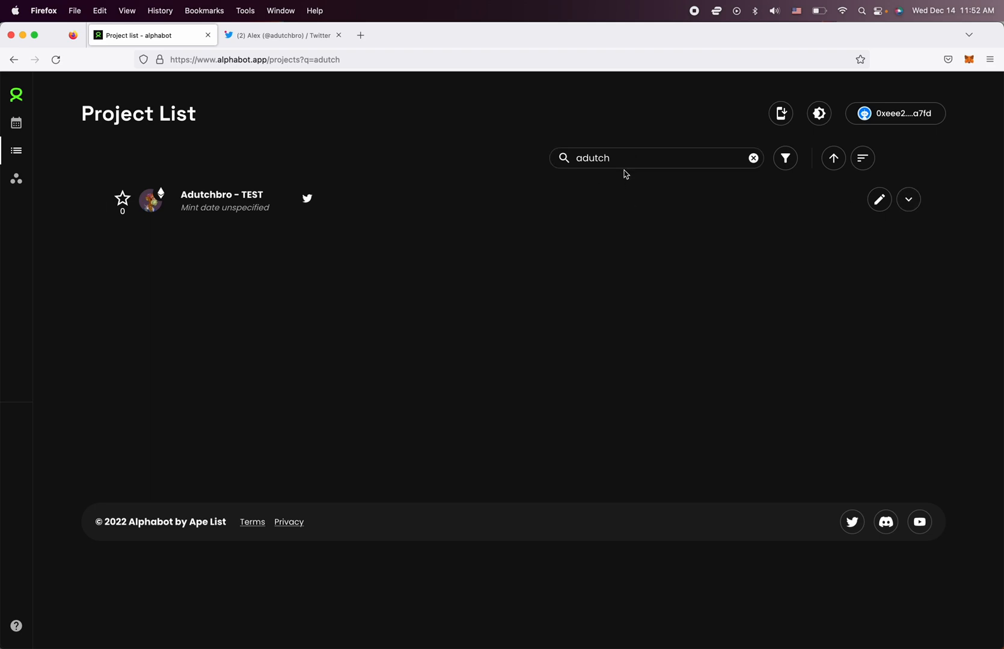
{"action": "mouse_move", "coordinate": [427, 193]}
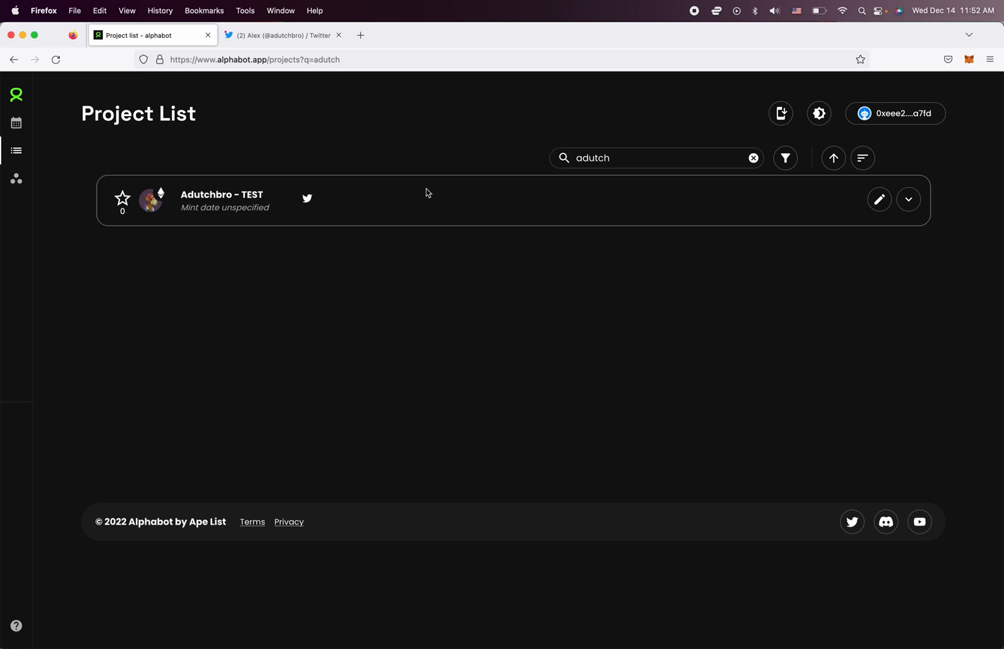
{"action": "mouse_move", "coordinate": [594, 194]}
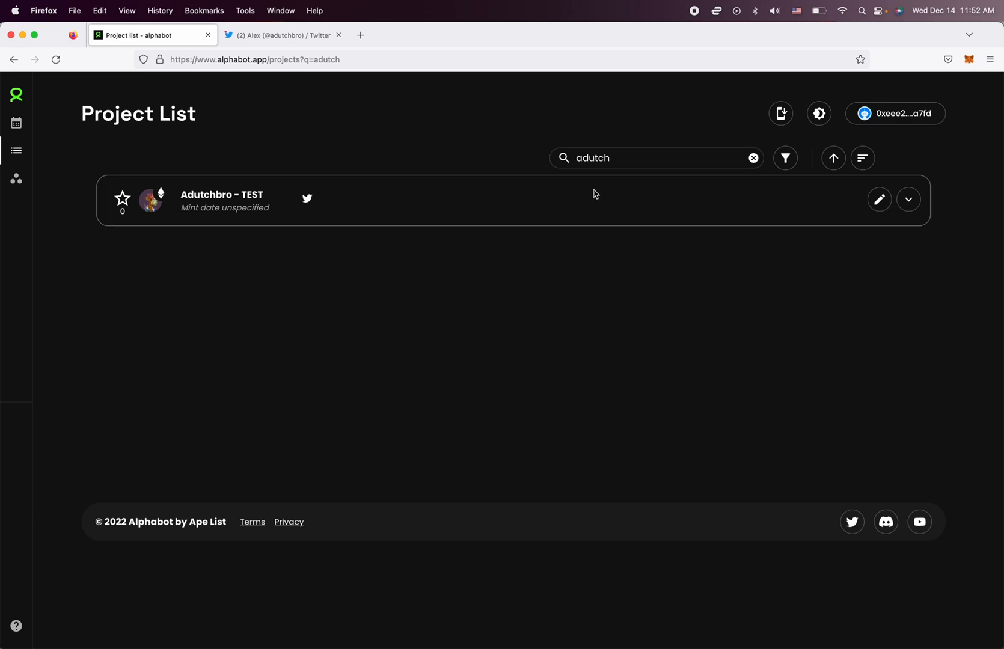
{"action": "key", "text": "Backspace"}
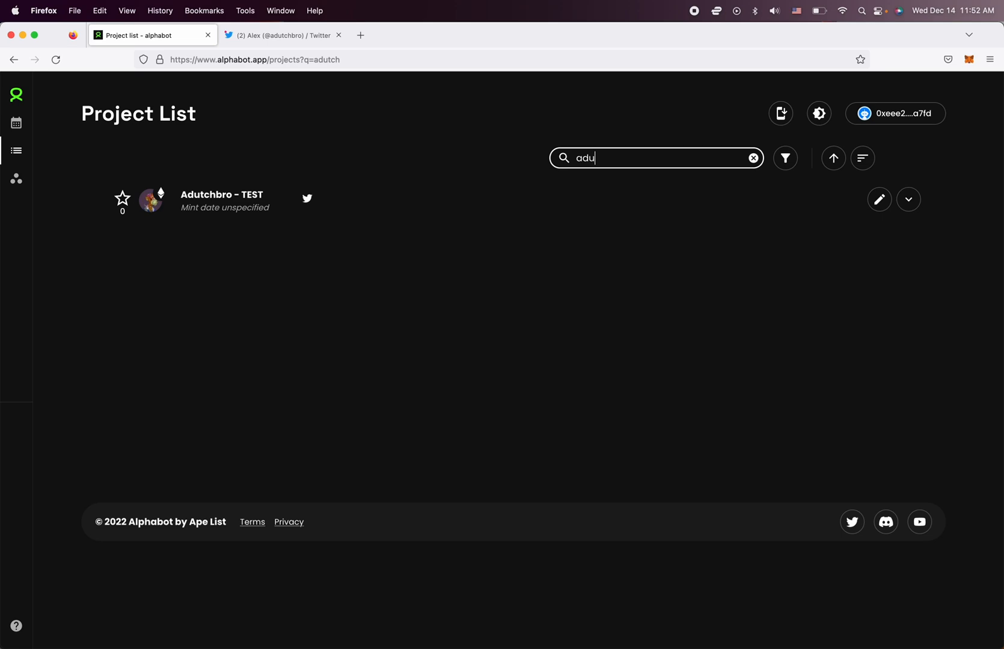
{"action": "type", "text": "tch"}
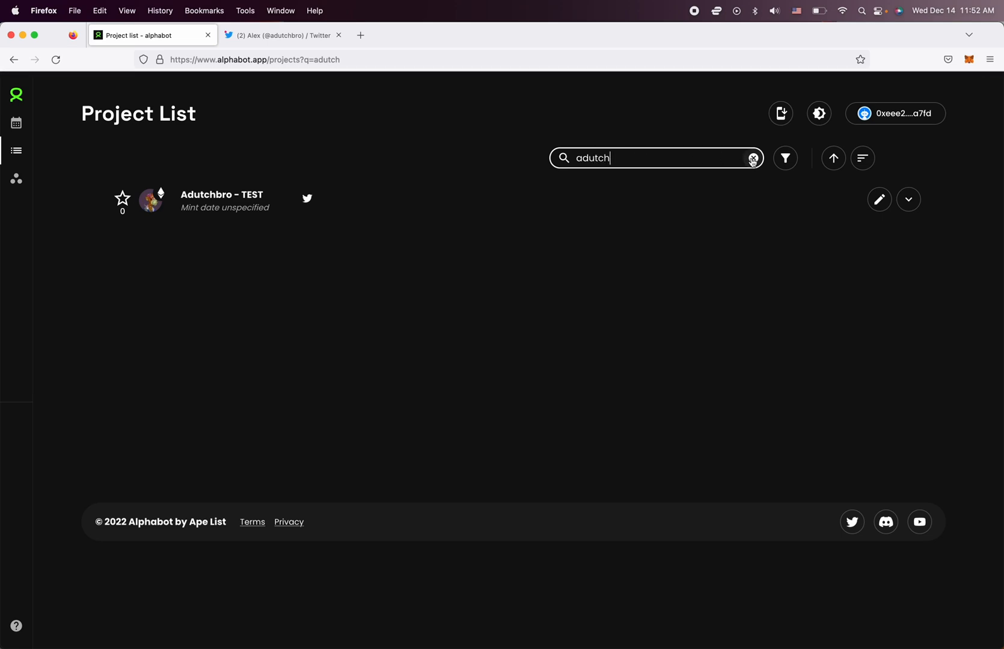
{"action": "mouse_move", "coordinate": [520, 152]}
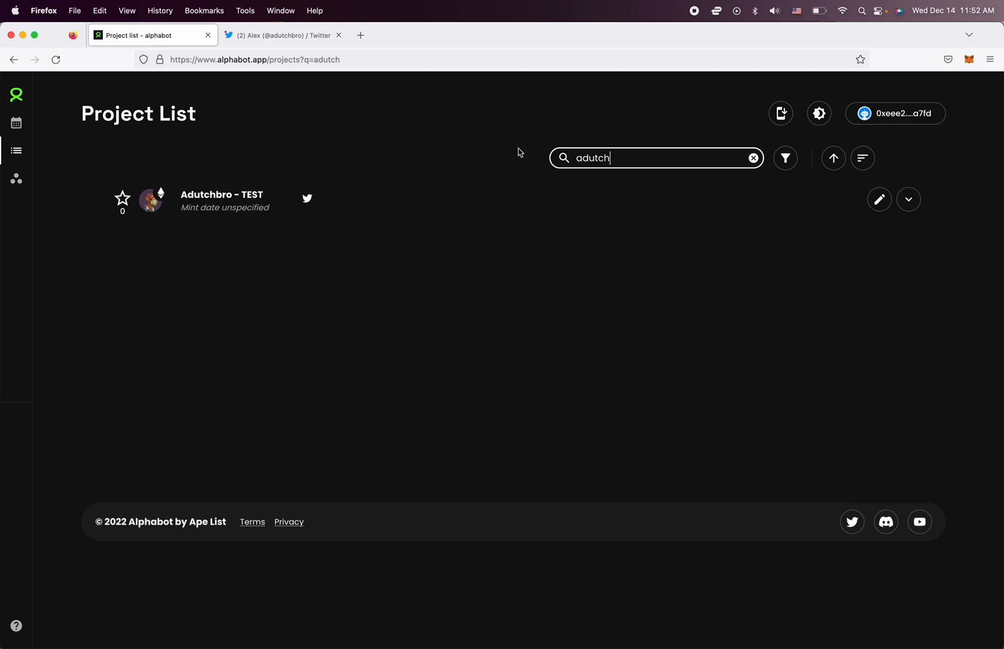
{"action": "mouse_move", "coordinate": [479, 174]}
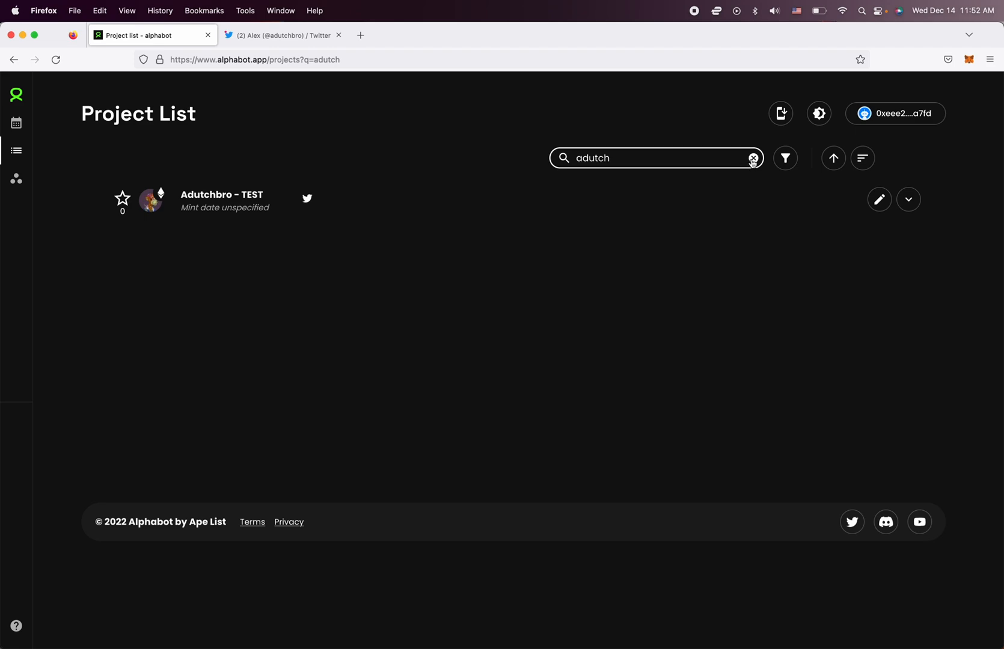
{"action": "mouse_move", "coordinate": [322, 204]}
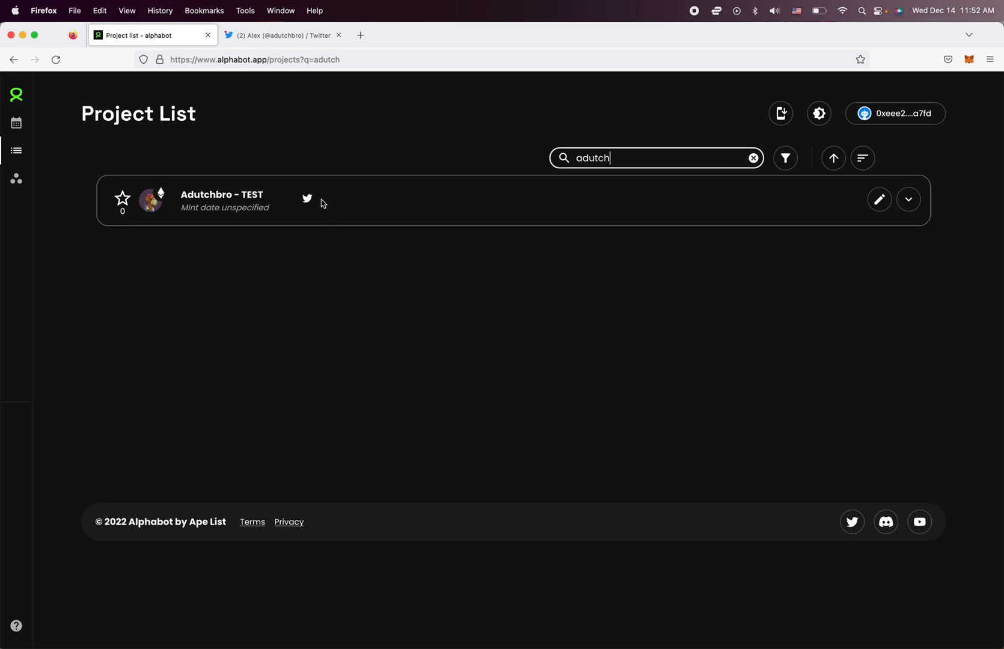
{"action": "mouse_move", "coordinate": [415, 210]}
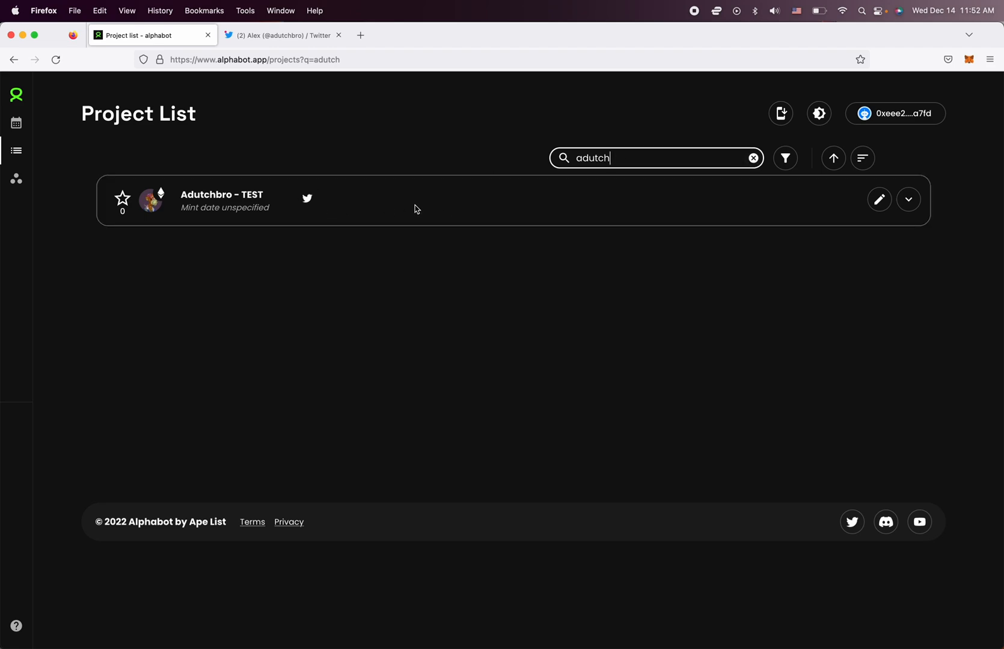
- Clear the search to list all projects, then open and close the profile panel
{"action": "left_click", "coordinate": [752, 158]}
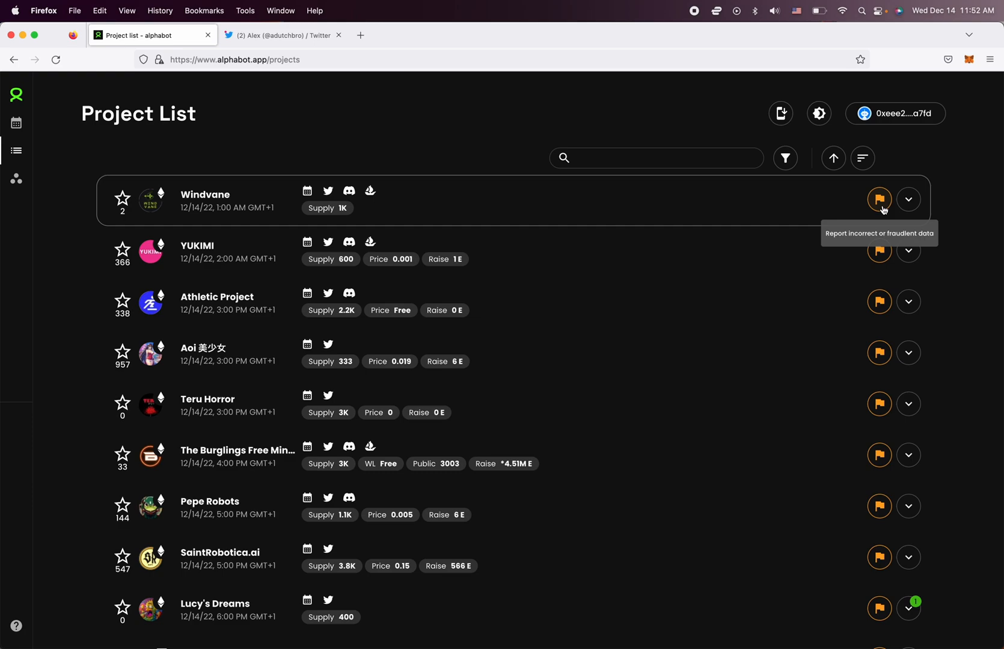
{"action": "mouse_move", "coordinate": [899, 128]}
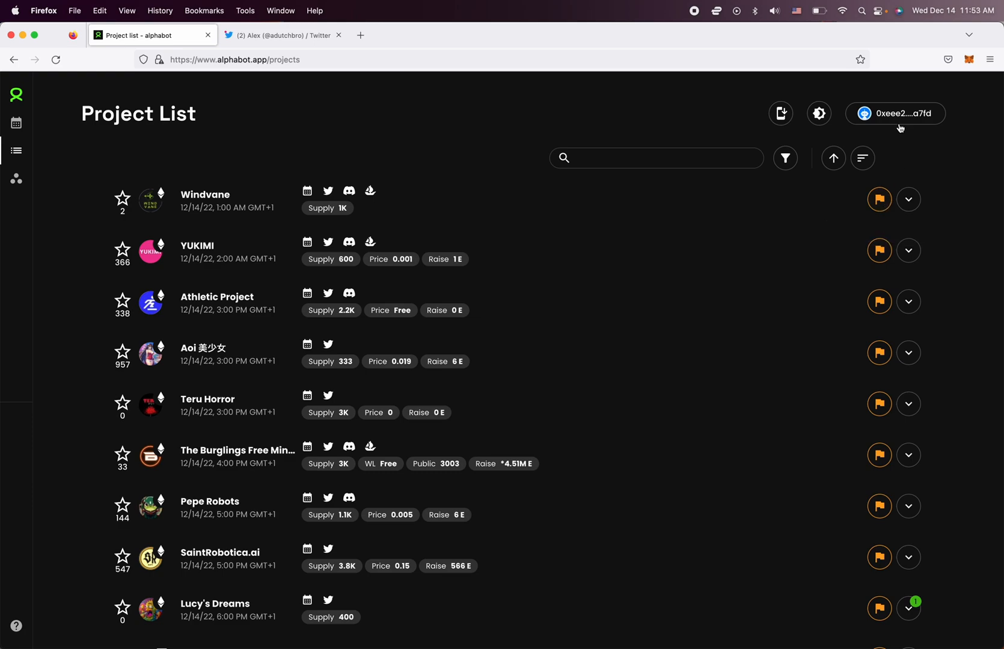
{"action": "left_click", "coordinate": [894, 114]}
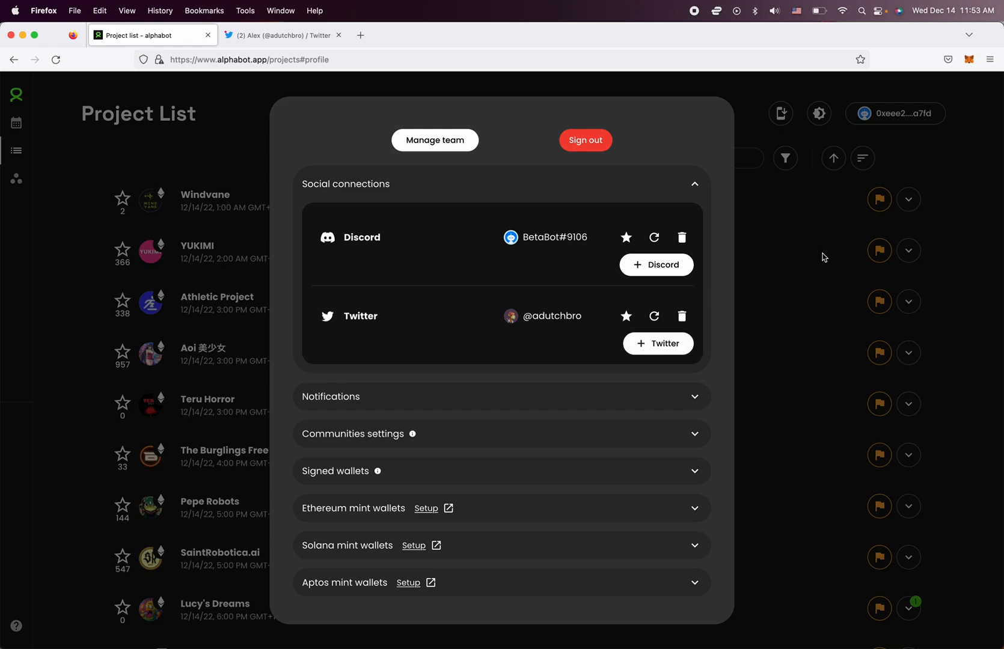
{"action": "mouse_move", "coordinate": [815, 265]}
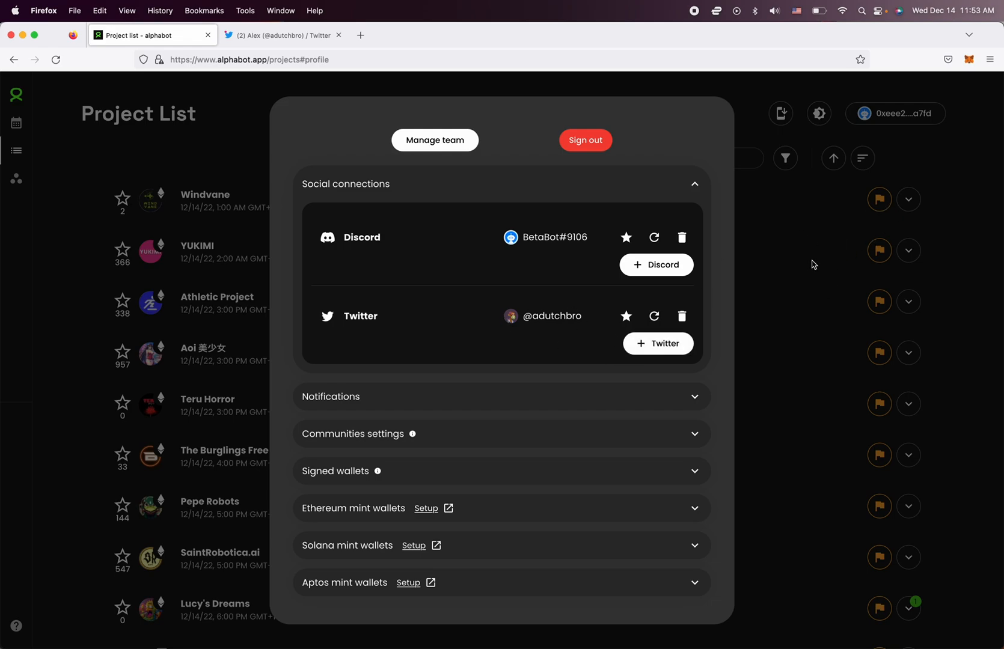
{"action": "left_click", "coordinate": [811, 265]}
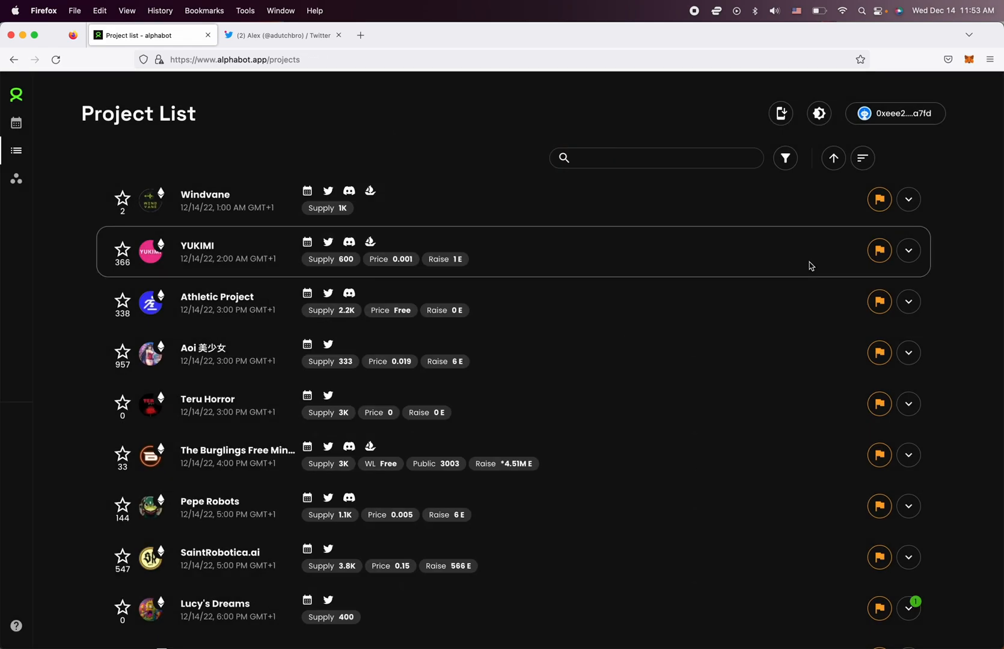
{"action": "mouse_move", "coordinate": [741, 200]}
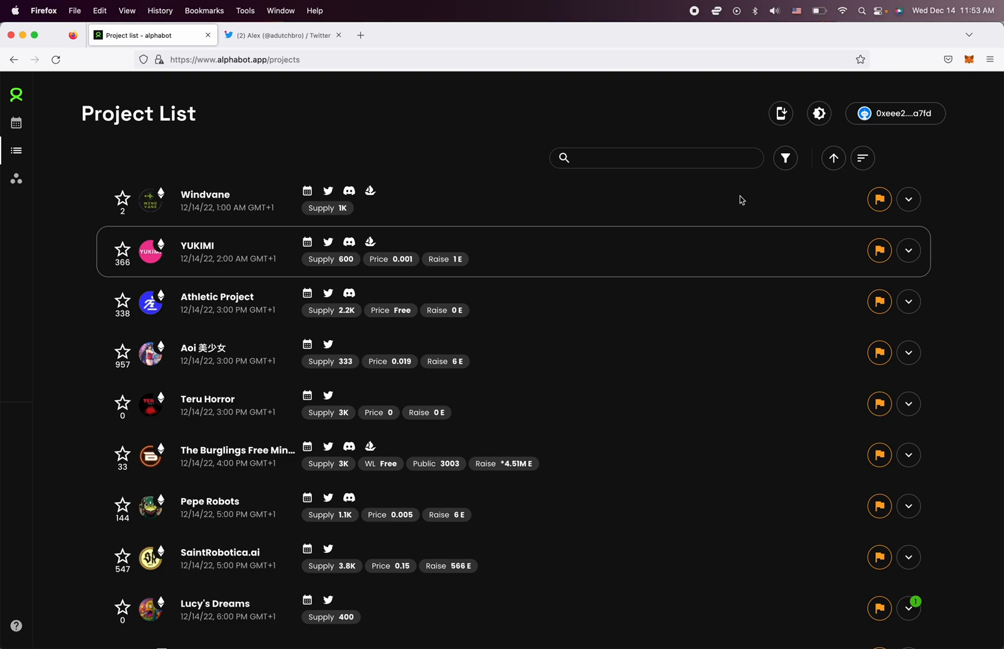
{"action": "mouse_move", "coordinate": [663, 122]}
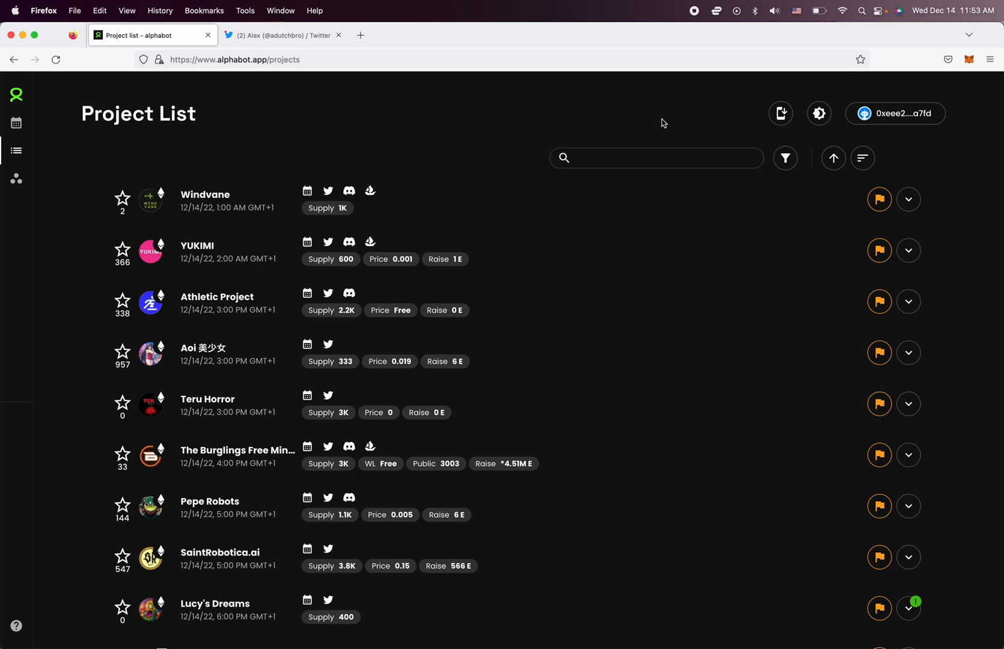
{"action": "mouse_move", "coordinate": [594, 107]}
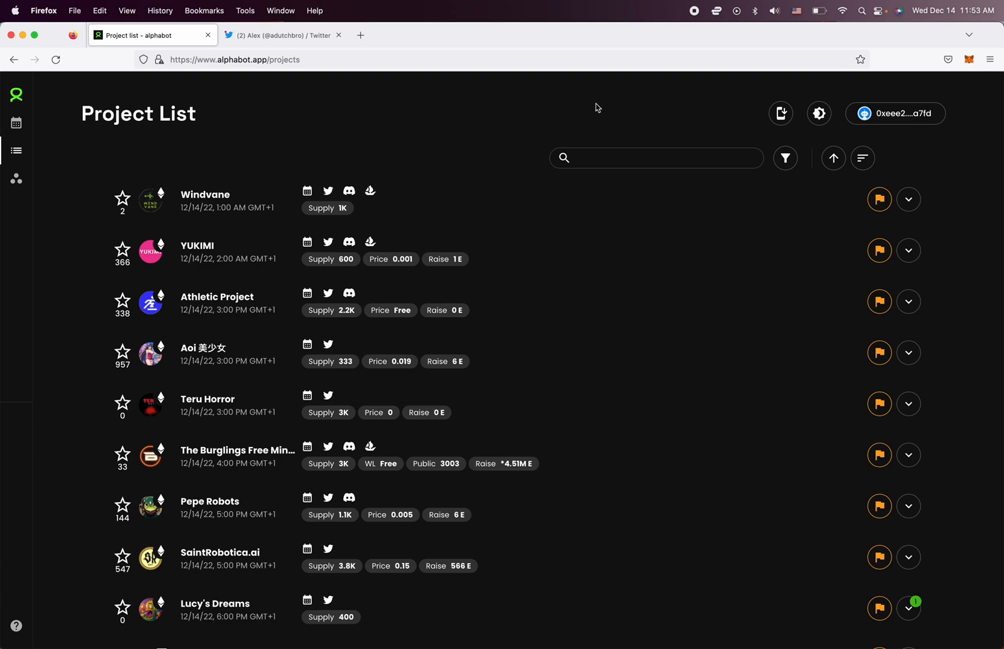
{"action": "mouse_move", "coordinate": [309, 49]}
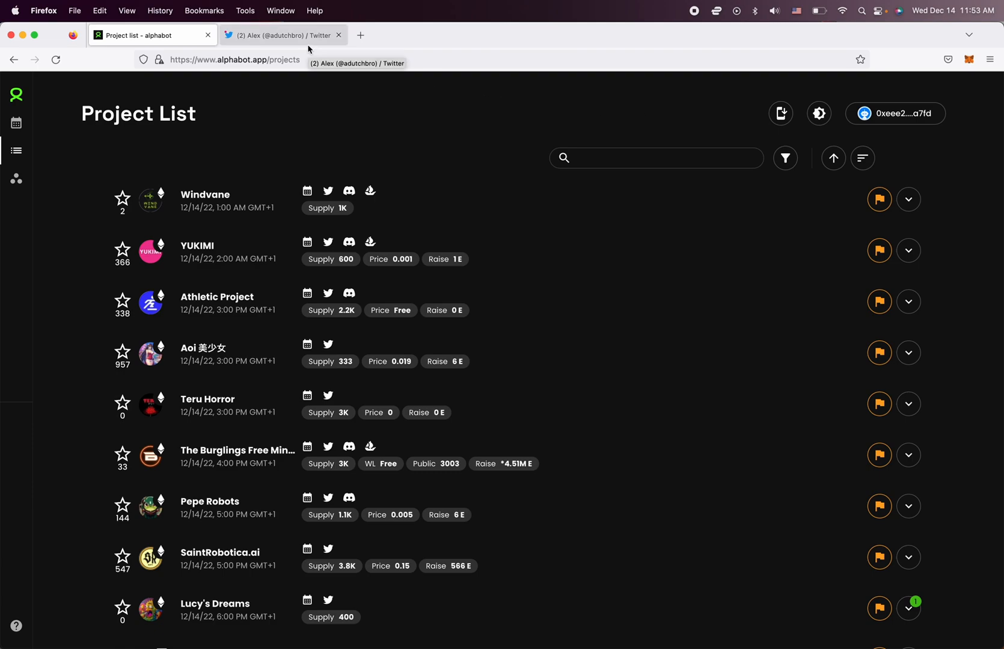
{"action": "mouse_move", "coordinate": [315, 150]}
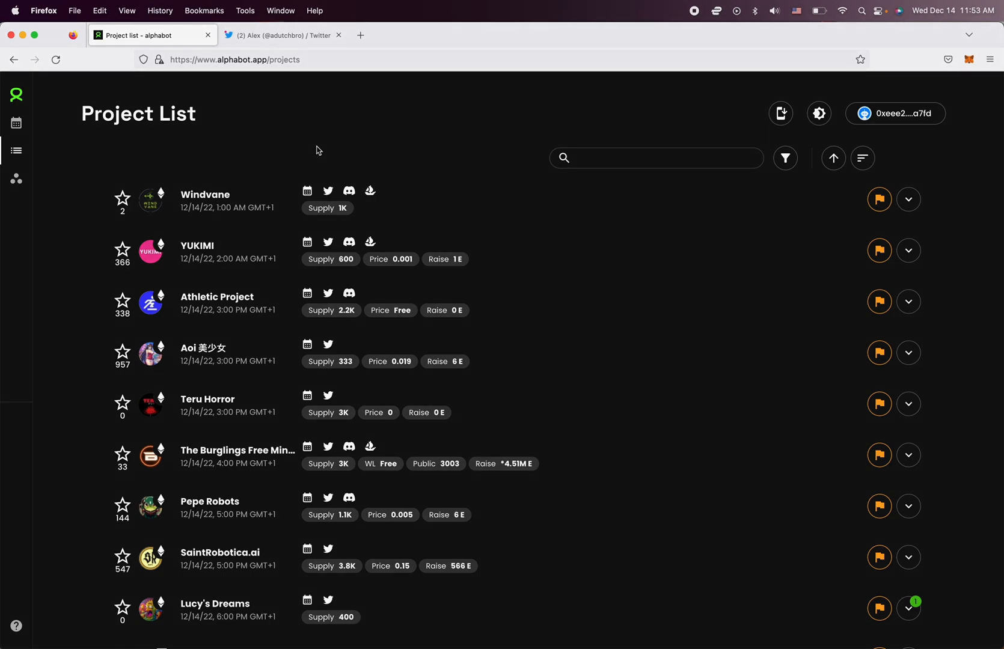